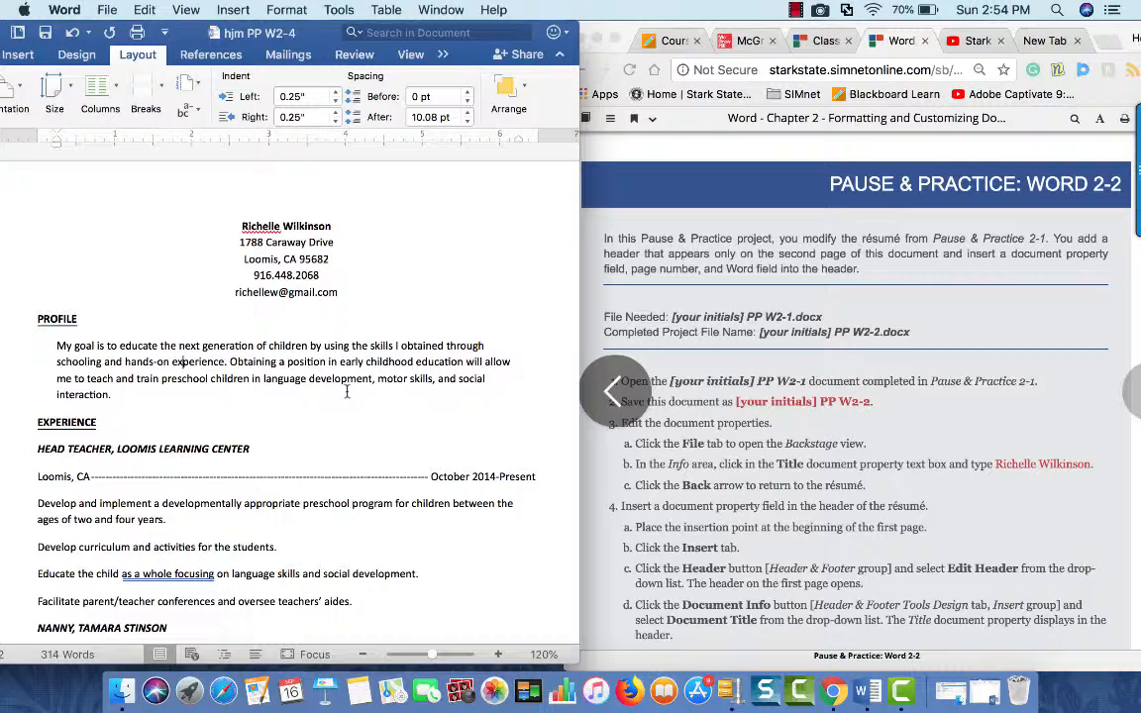
# Locate and bring up the document properties on the Summary tab
pyautogui.scroll(-3)
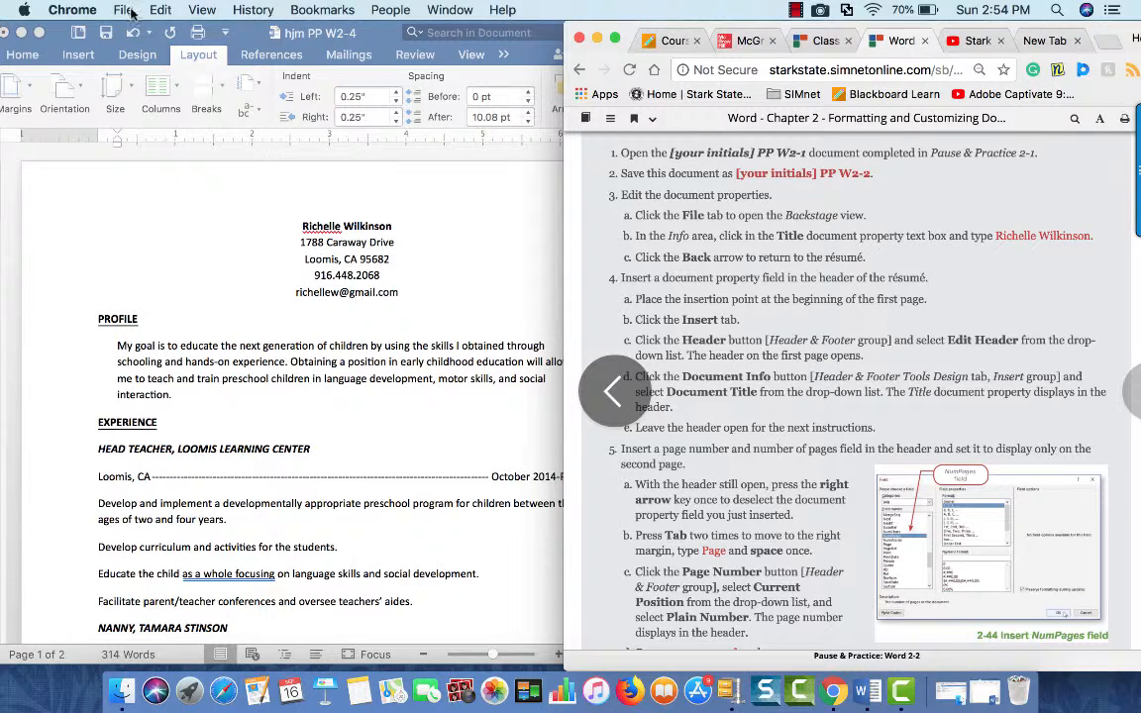
pyautogui.click(125, 12)
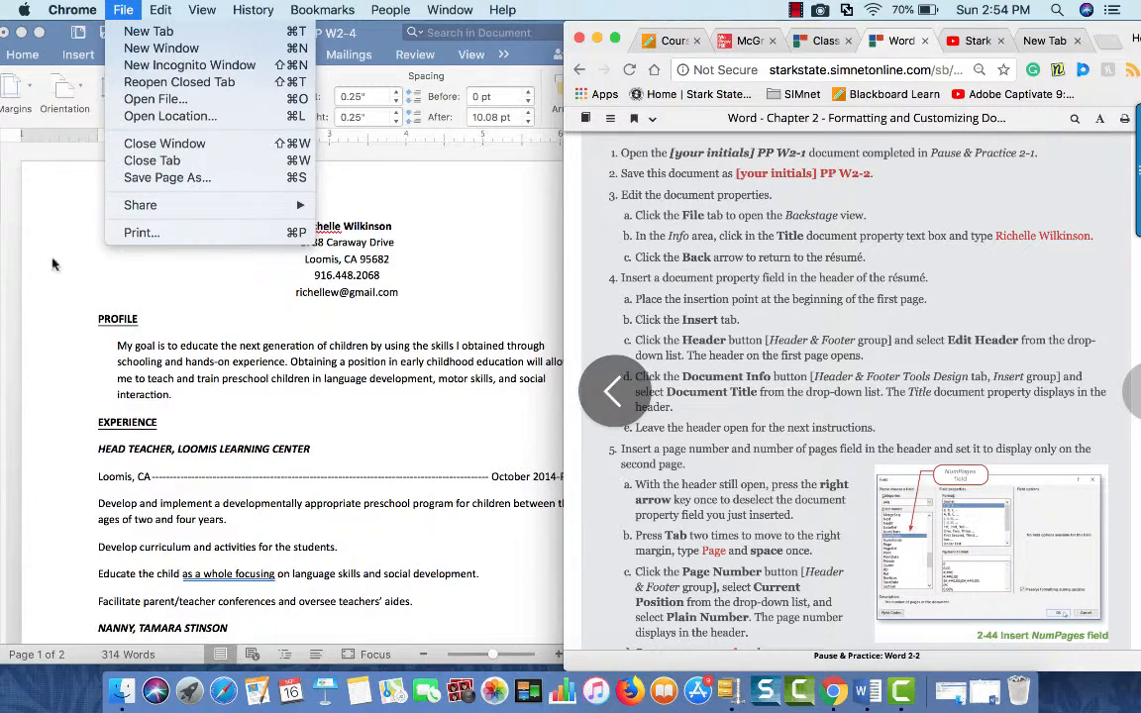
pyautogui.click(119, 12)
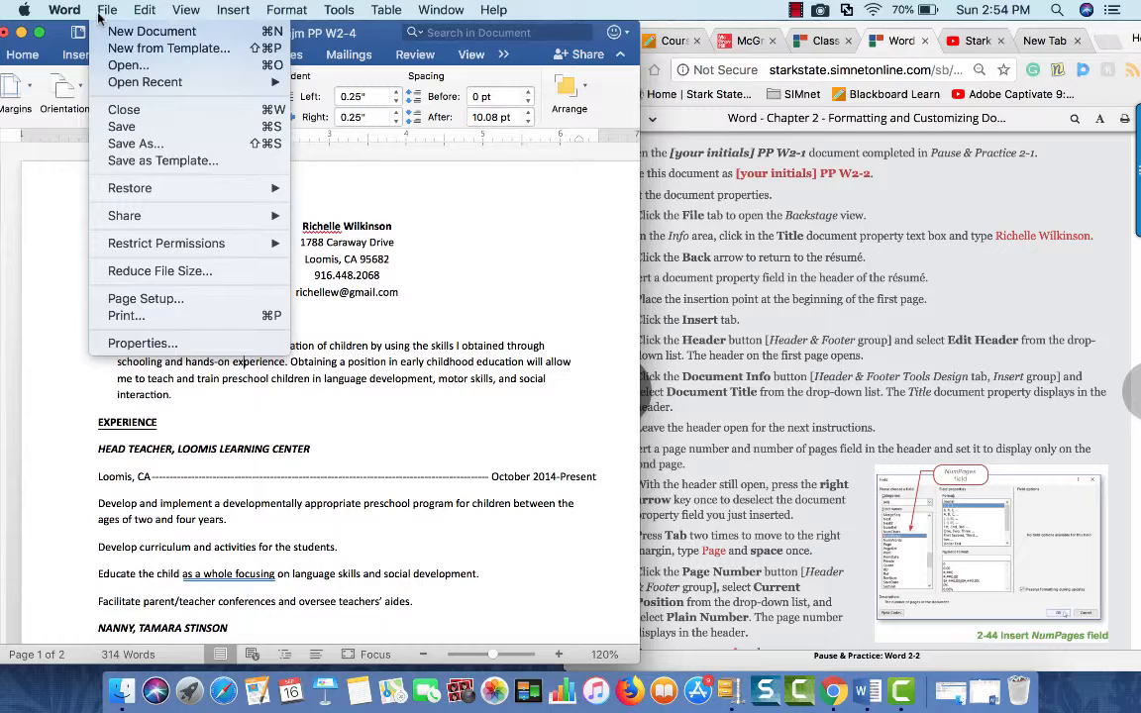
pyautogui.click(30, 10)
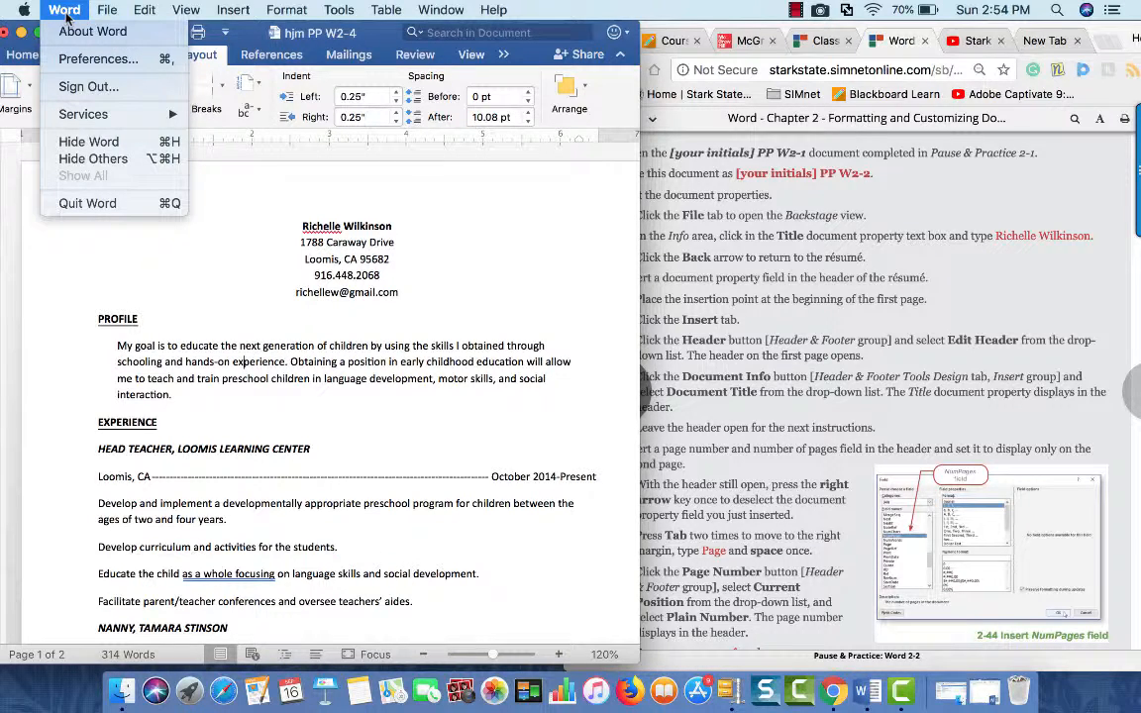
pyautogui.click(95, 8)
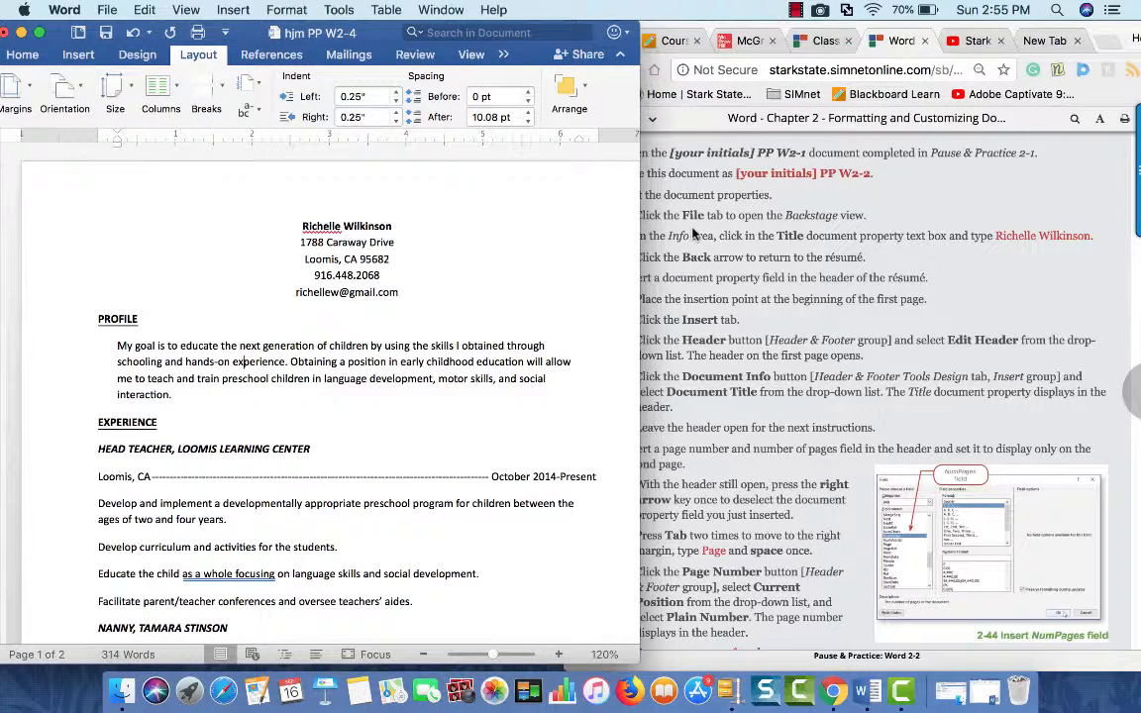
pyautogui.moveTo(962, 325)
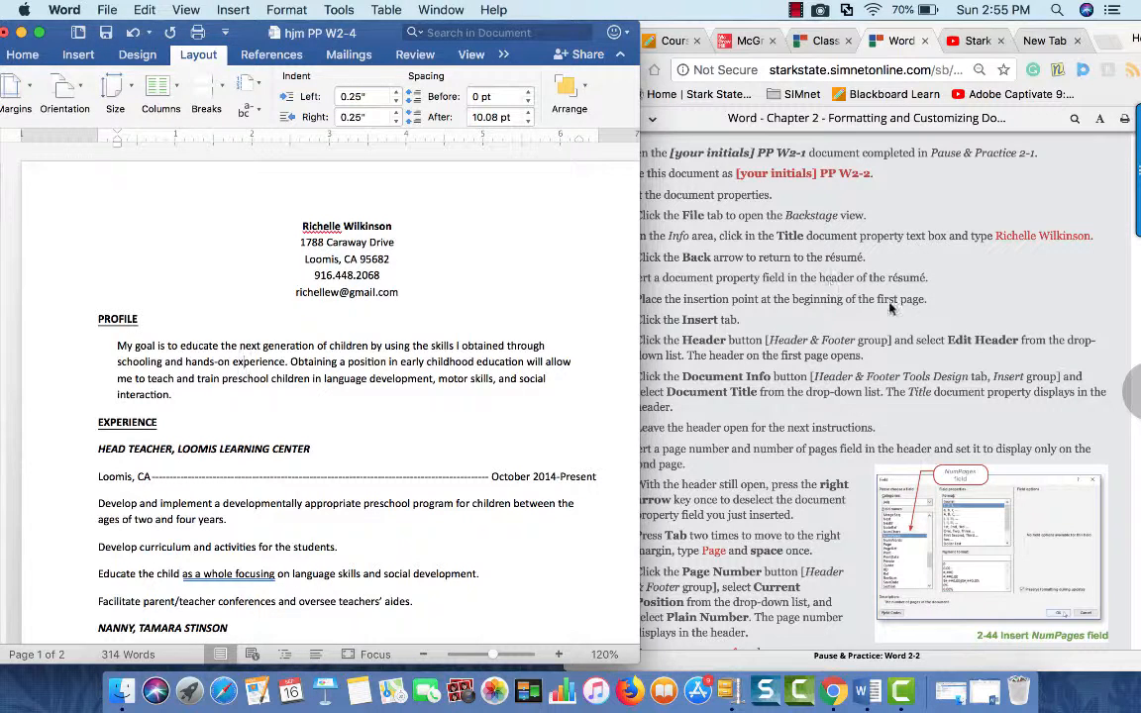
pyautogui.click(56, 10)
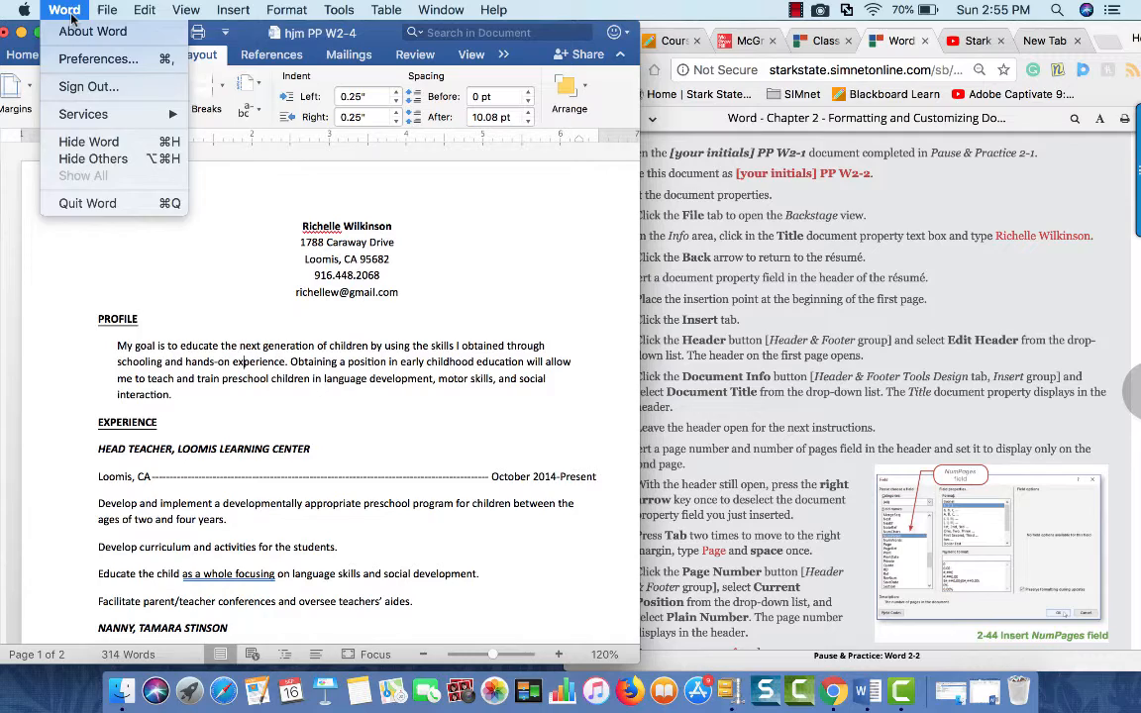
pyautogui.click(105, 8)
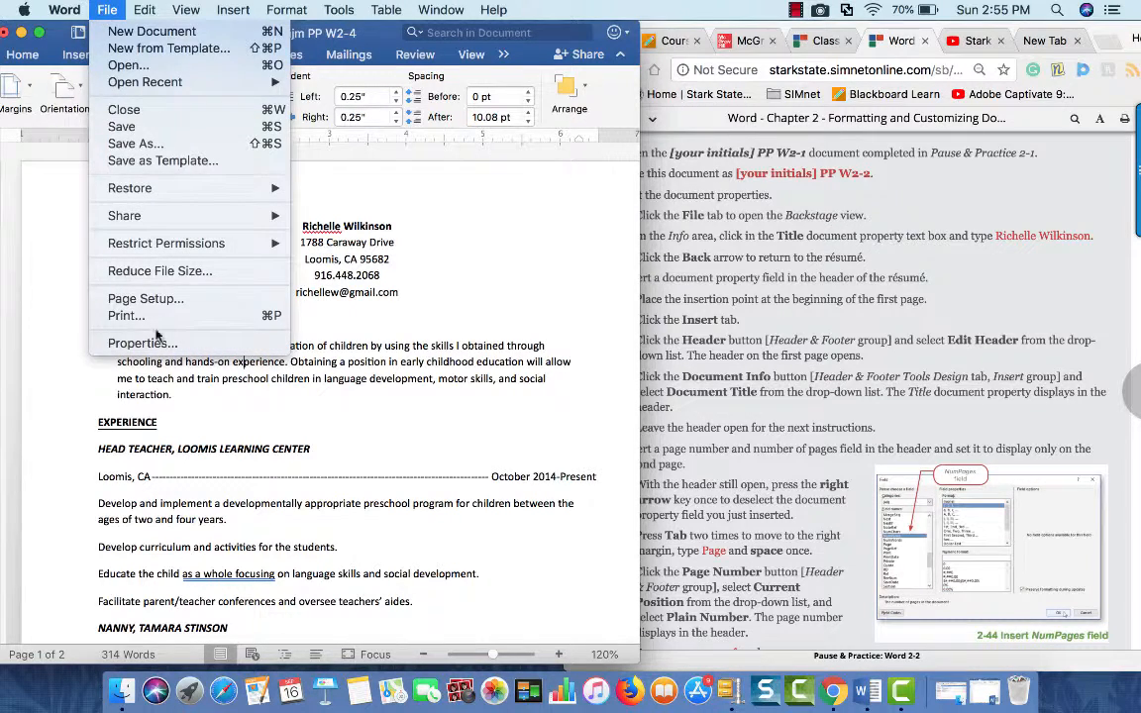
pyautogui.moveTo(142, 342)
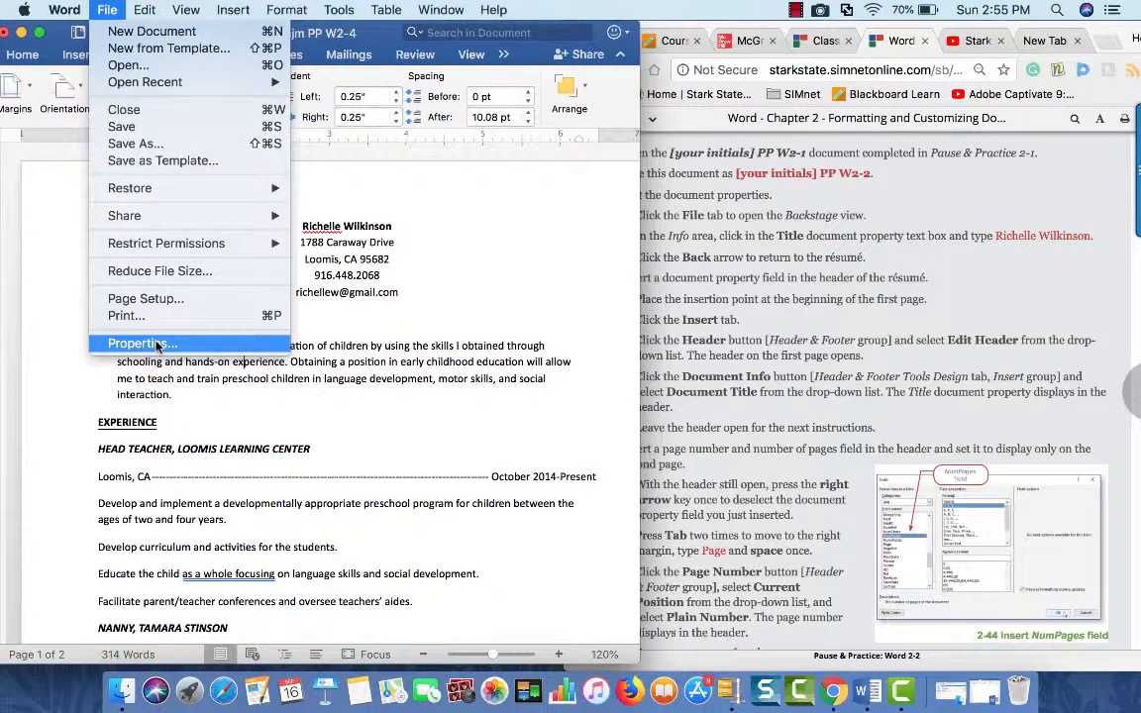
pyautogui.click(142, 343)
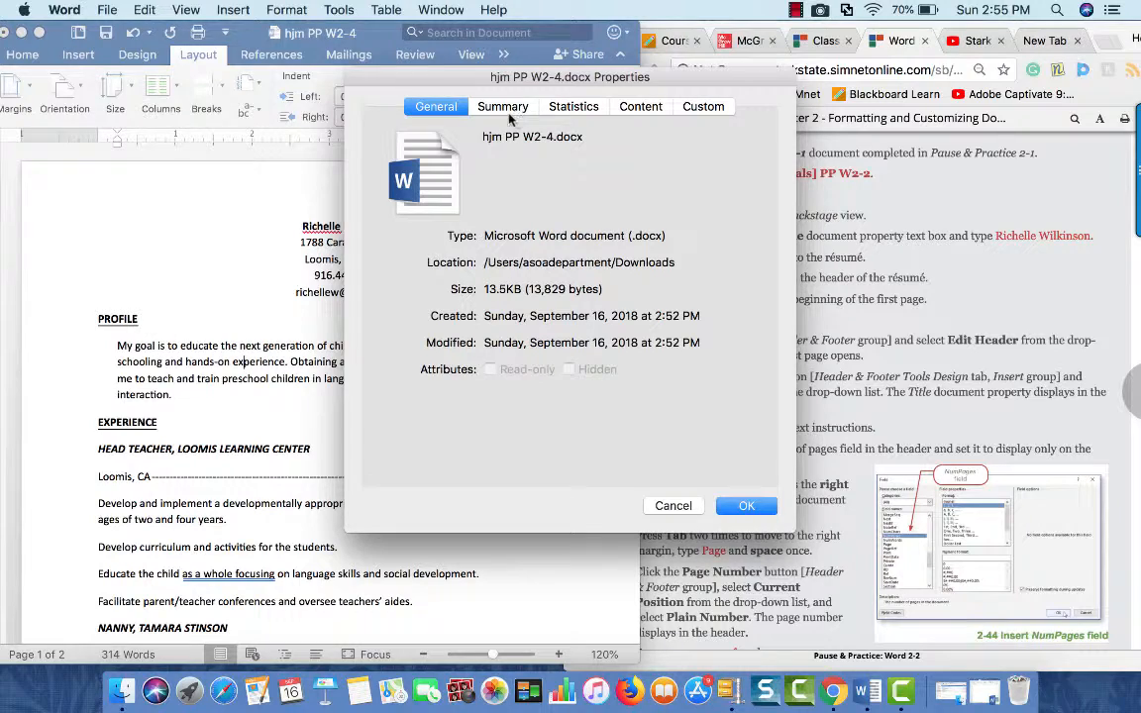
pyautogui.click(503, 107)
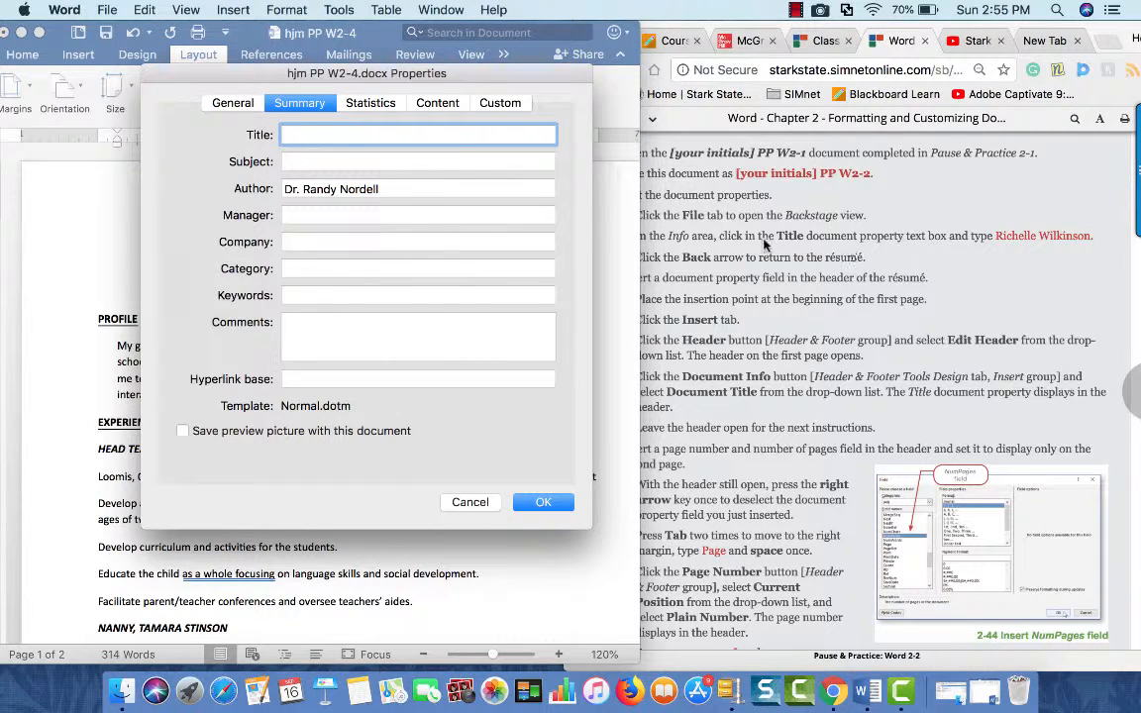
pyautogui.click(416, 134)
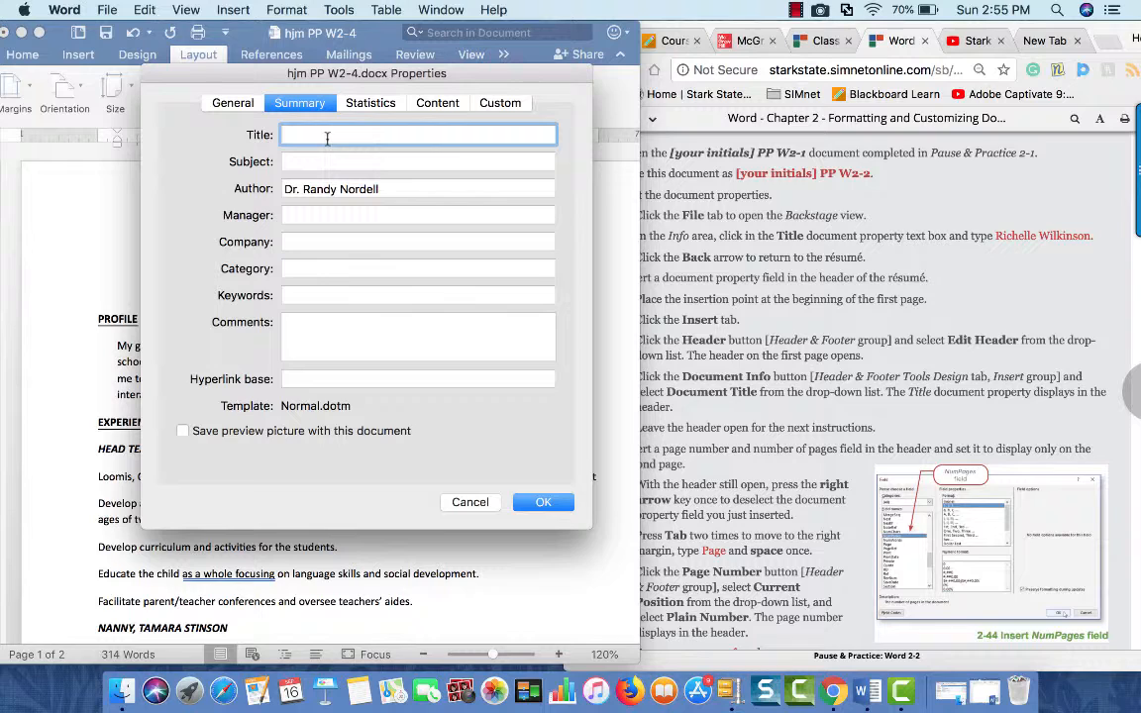
pyautogui.write('Richelle')
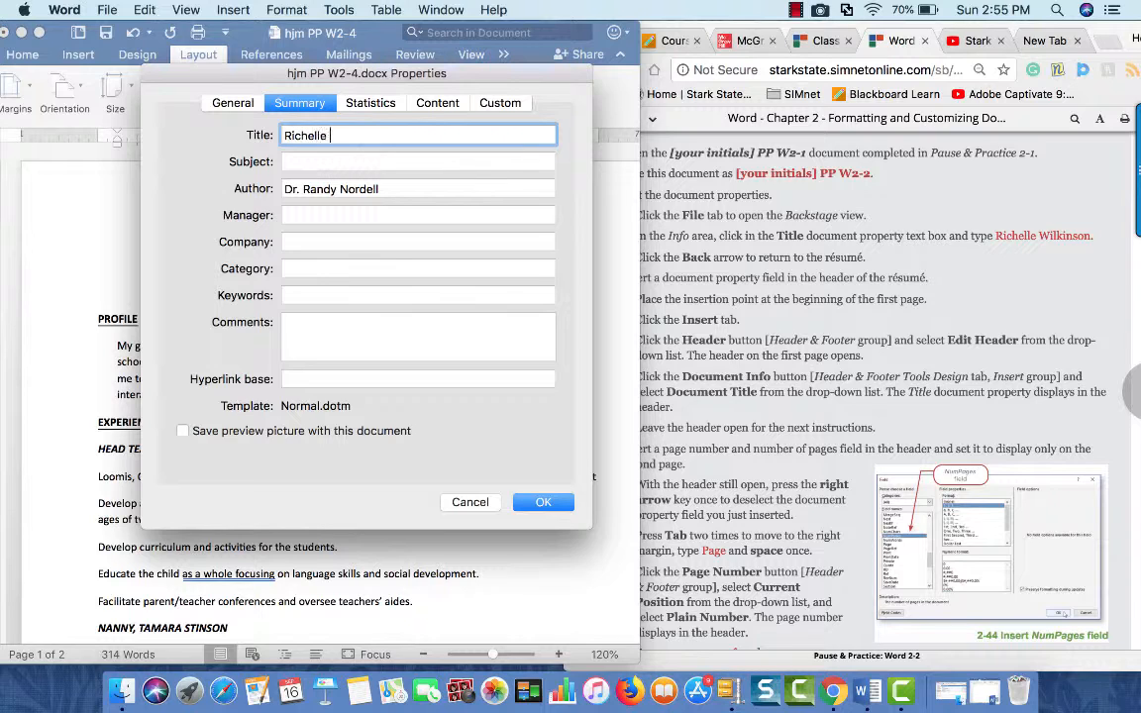
pyautogui.write('Wild')
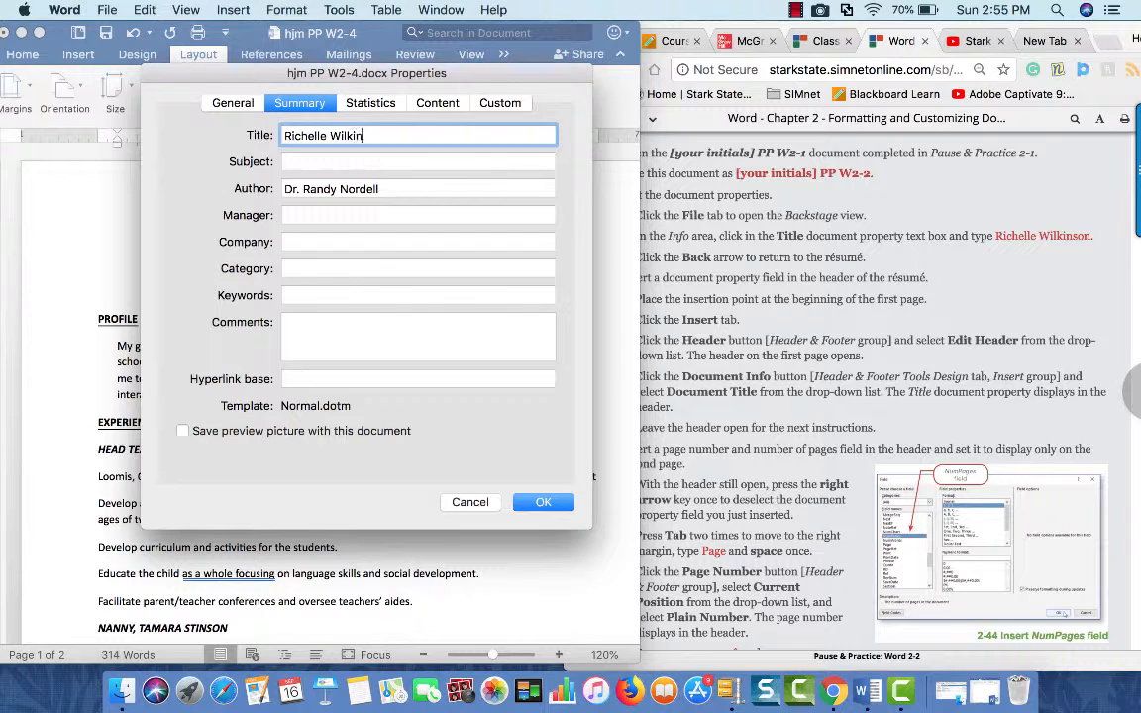
pyautogui.write('son')
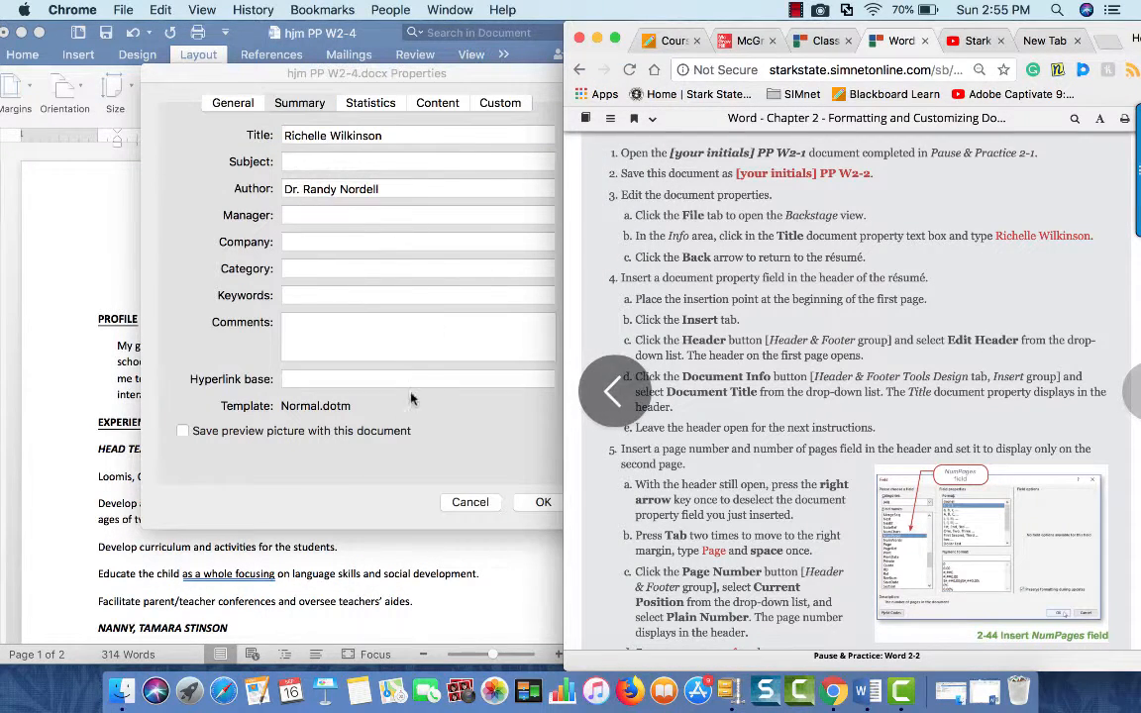
pyautogui.click(542, 503)
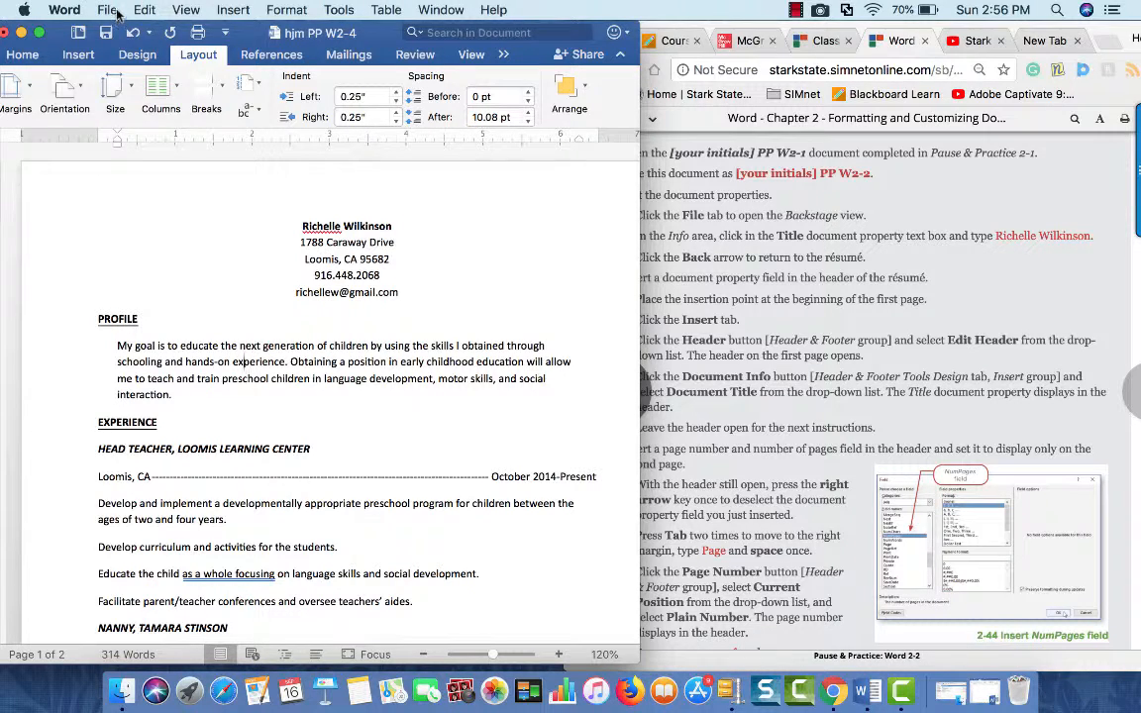
pyautogui.click(107, 10)
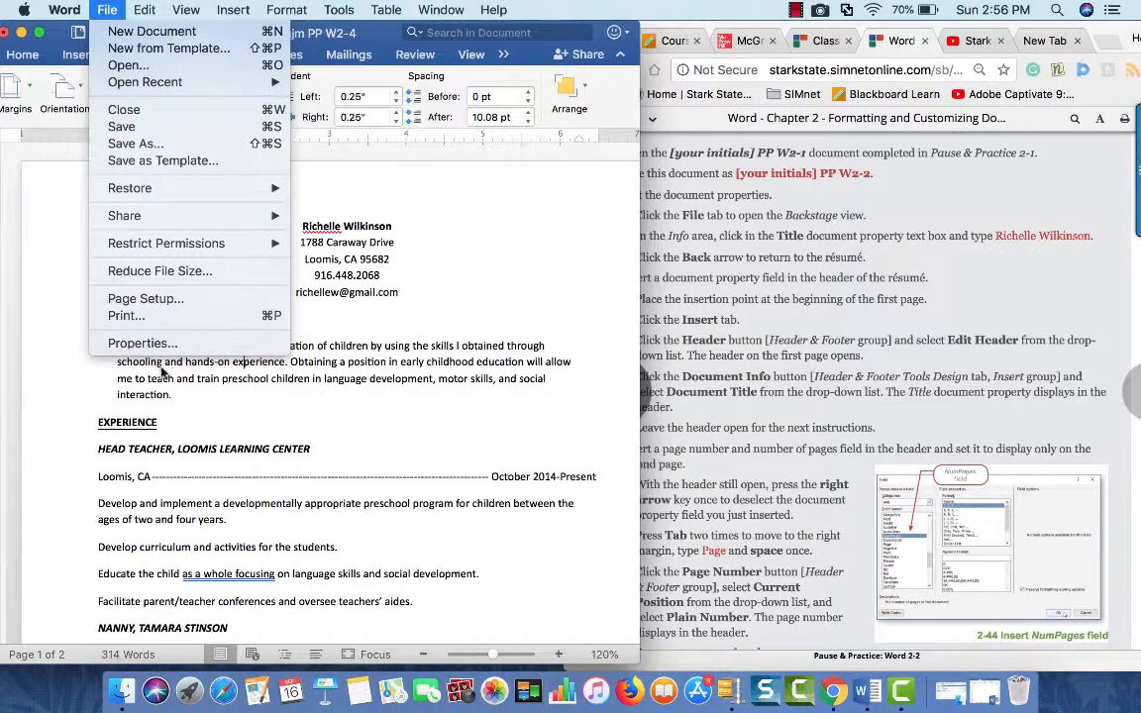
pyautogui.click(142, 343)
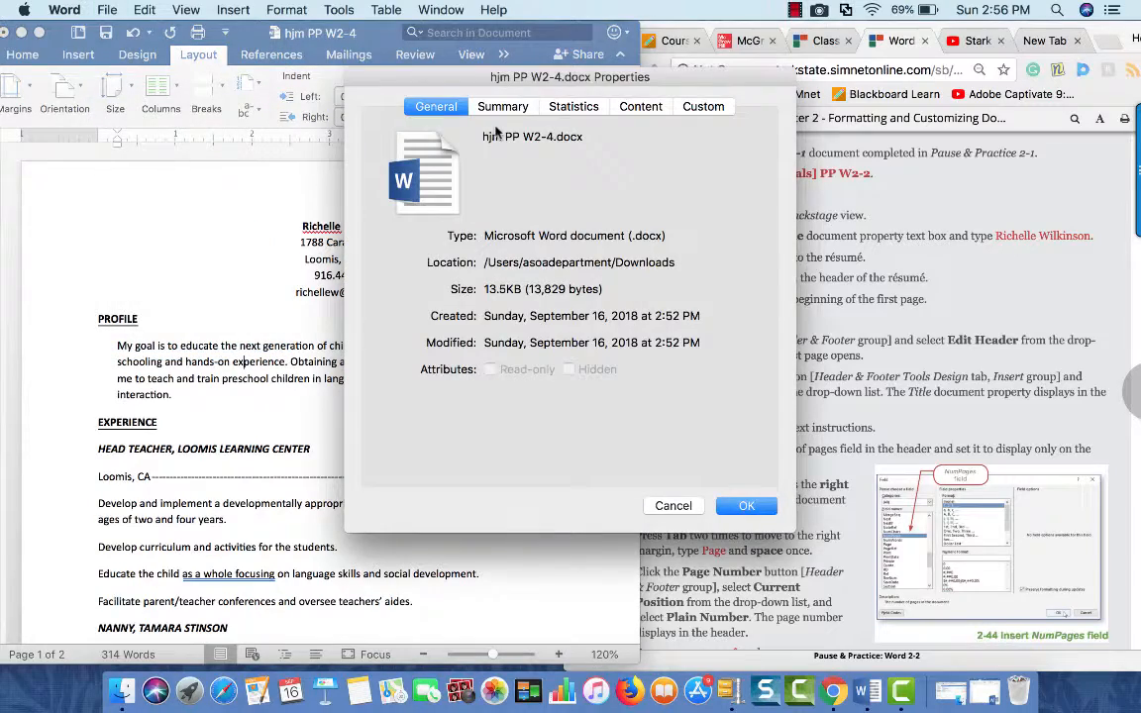
pyautogui.click(744, 505)
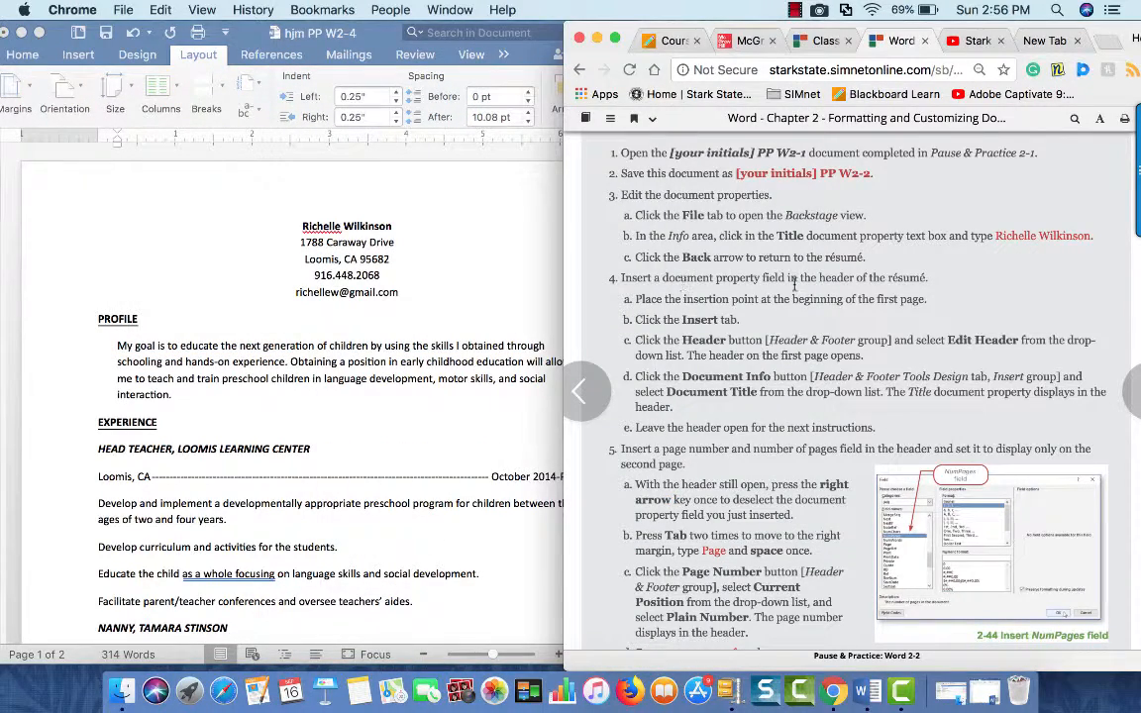
pyautogui.moveTo(729, 281)
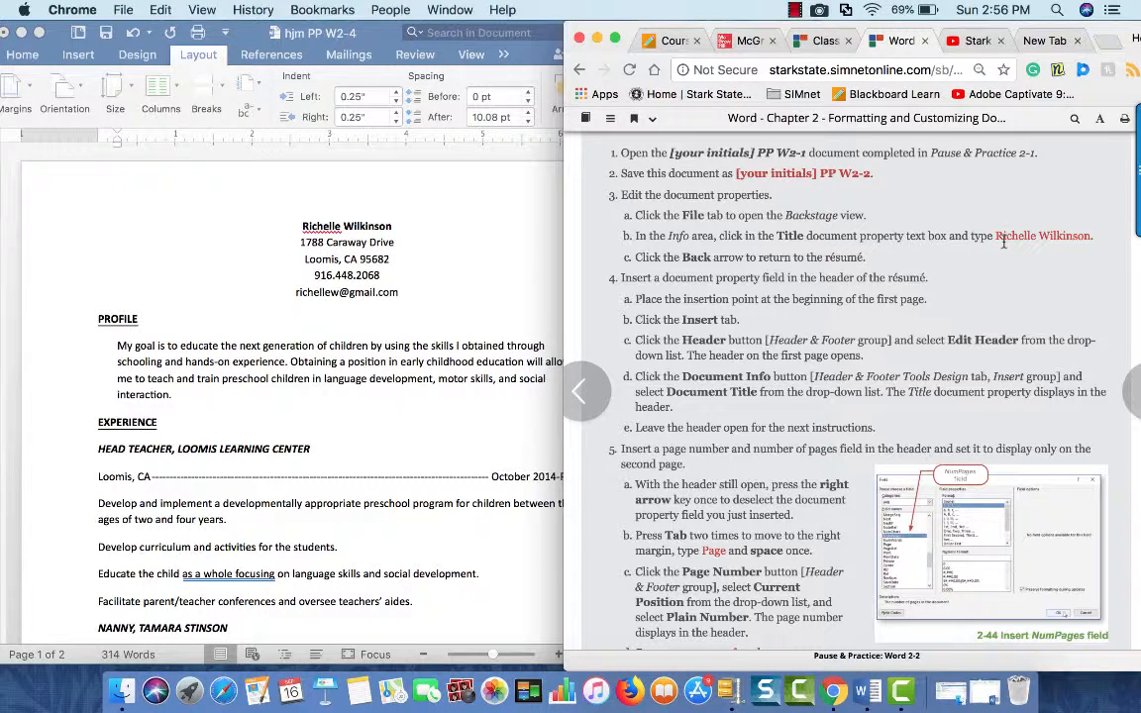
pyautogui.moveTo(777, 325)
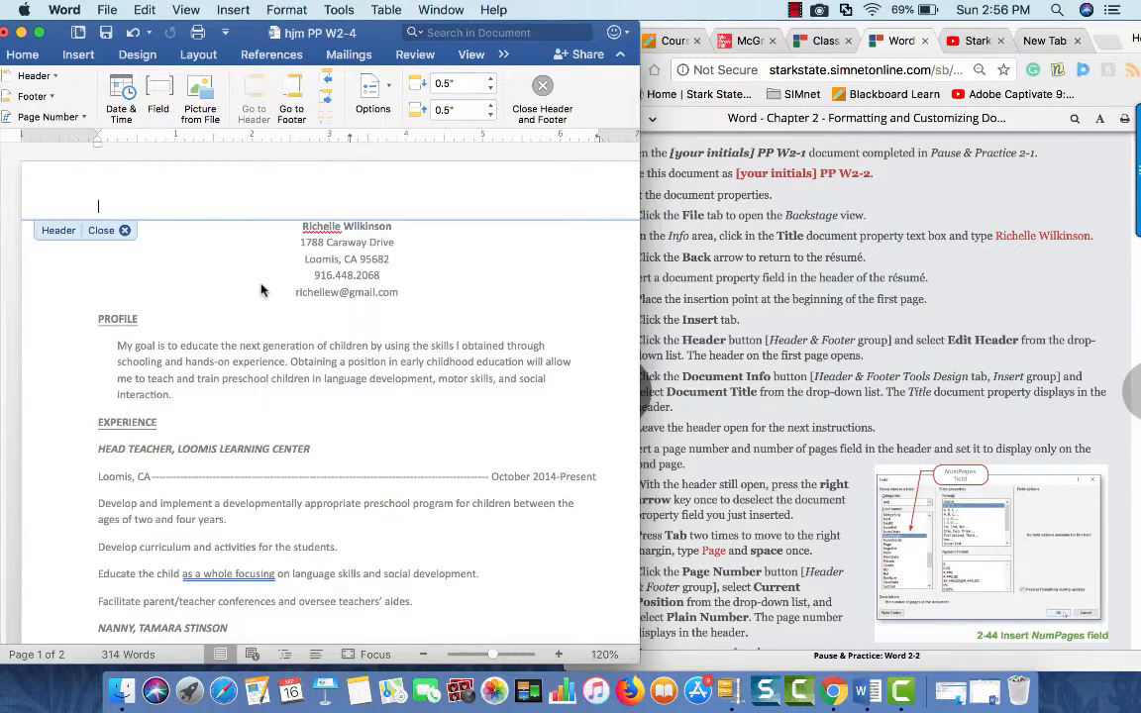
pyautogui.moveTo(281, 184)
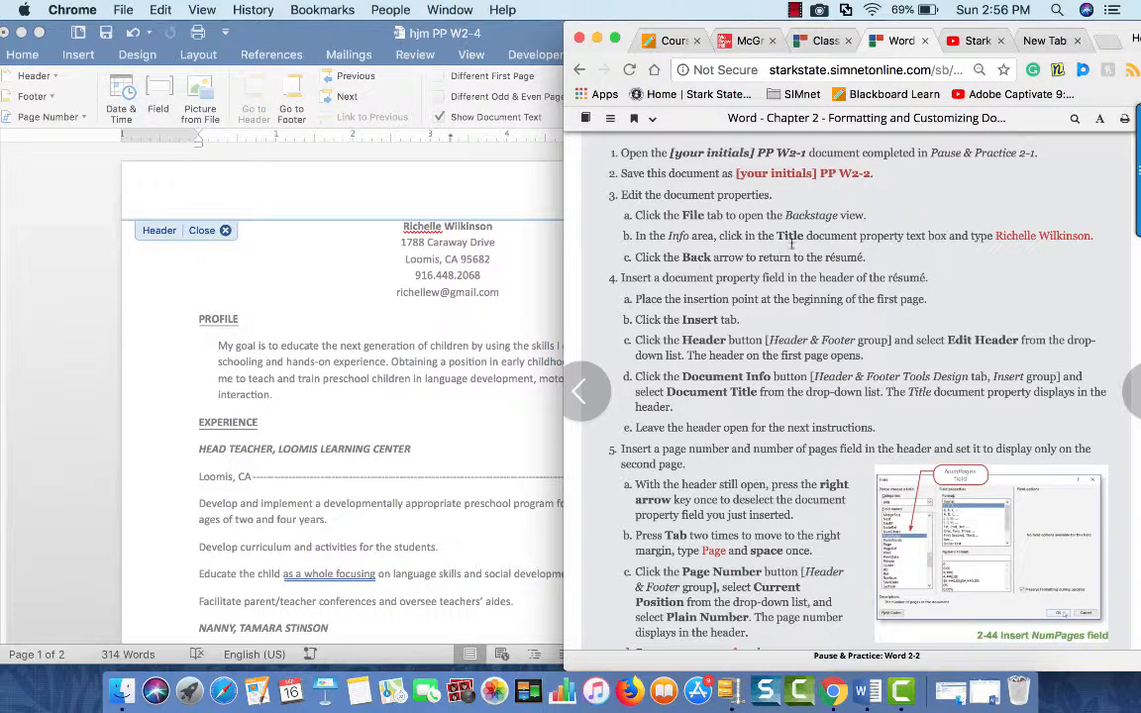
pyautogui.moveTo(534, 297)
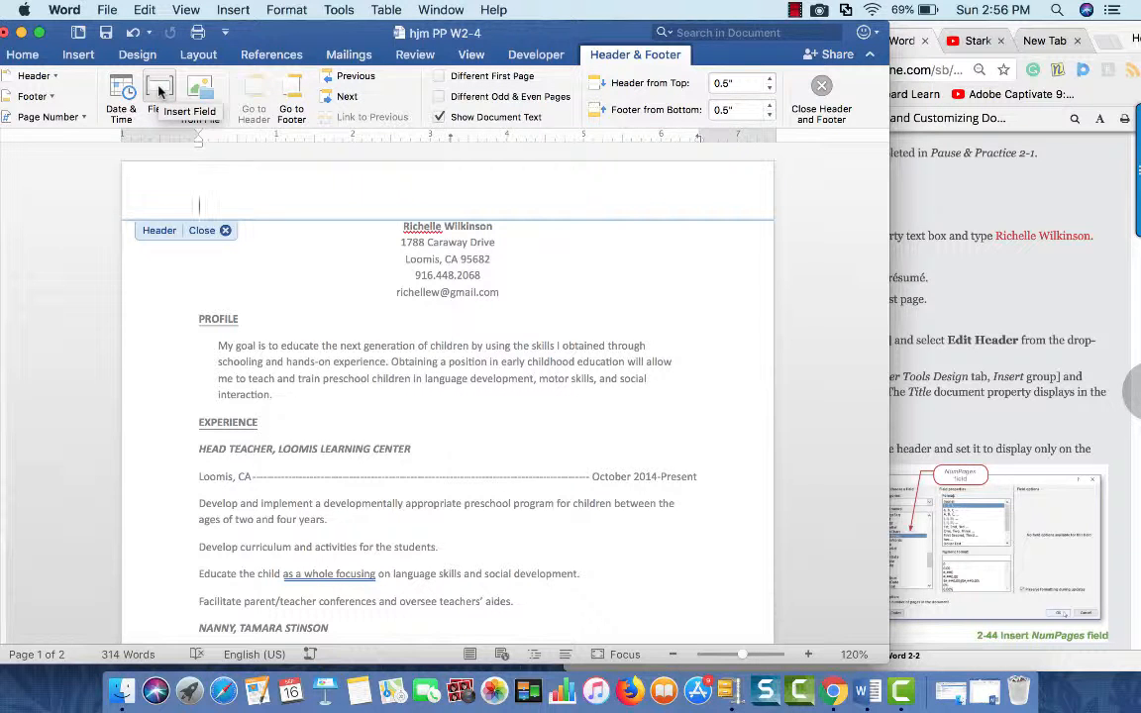
pyautogui.click(159, 89)
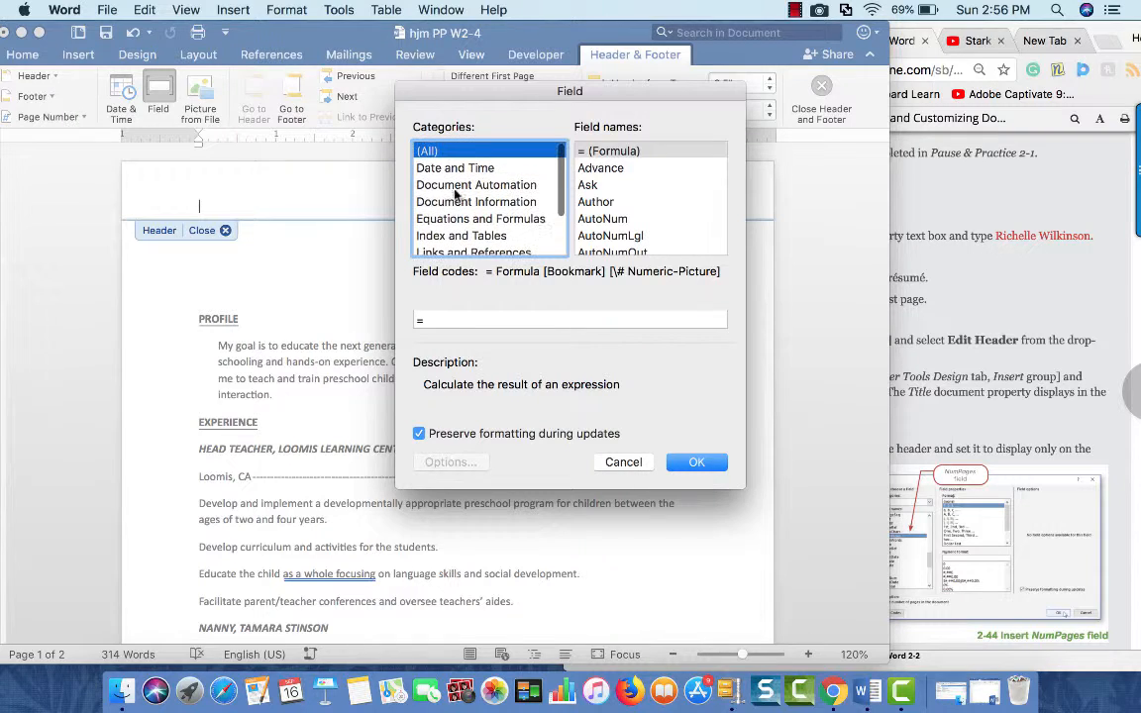
pyautogui.scroll(-3)
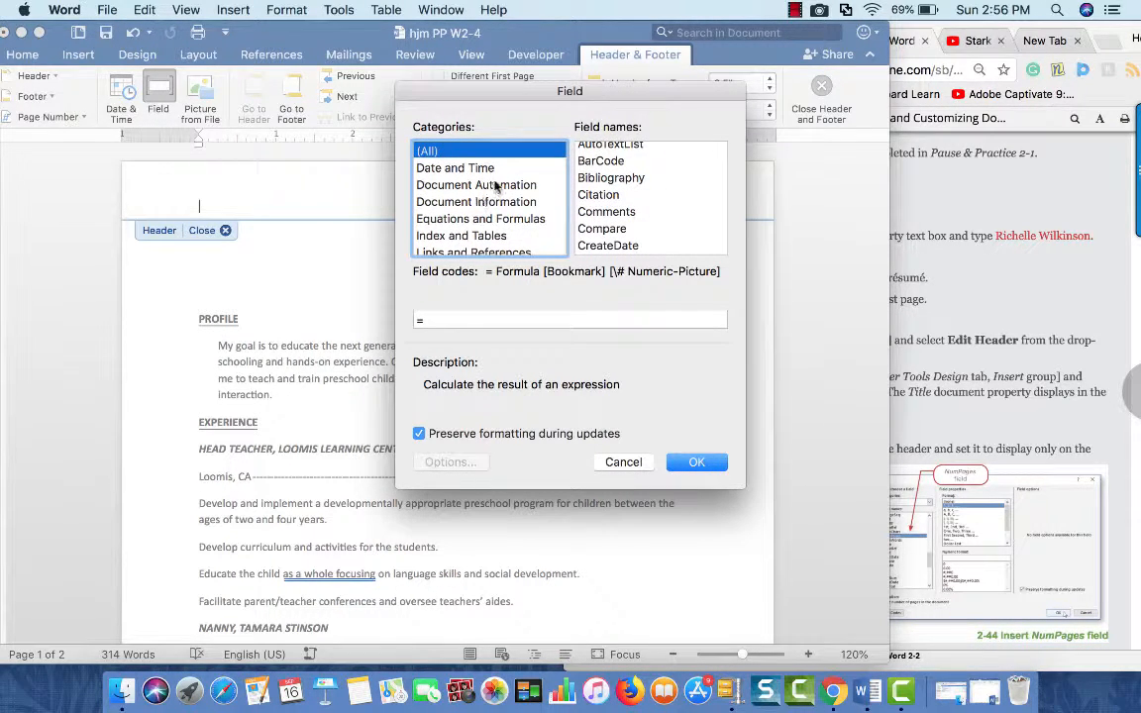
pyautogui.click(475, 202)
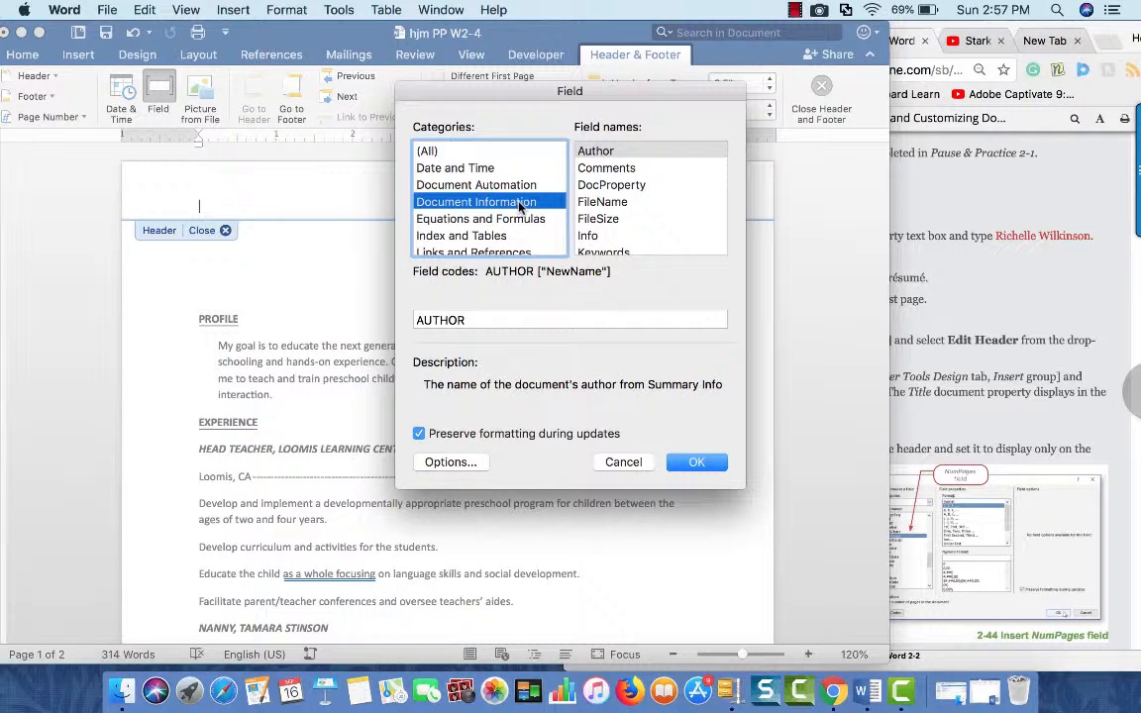
pyautogui.scroll(-3)
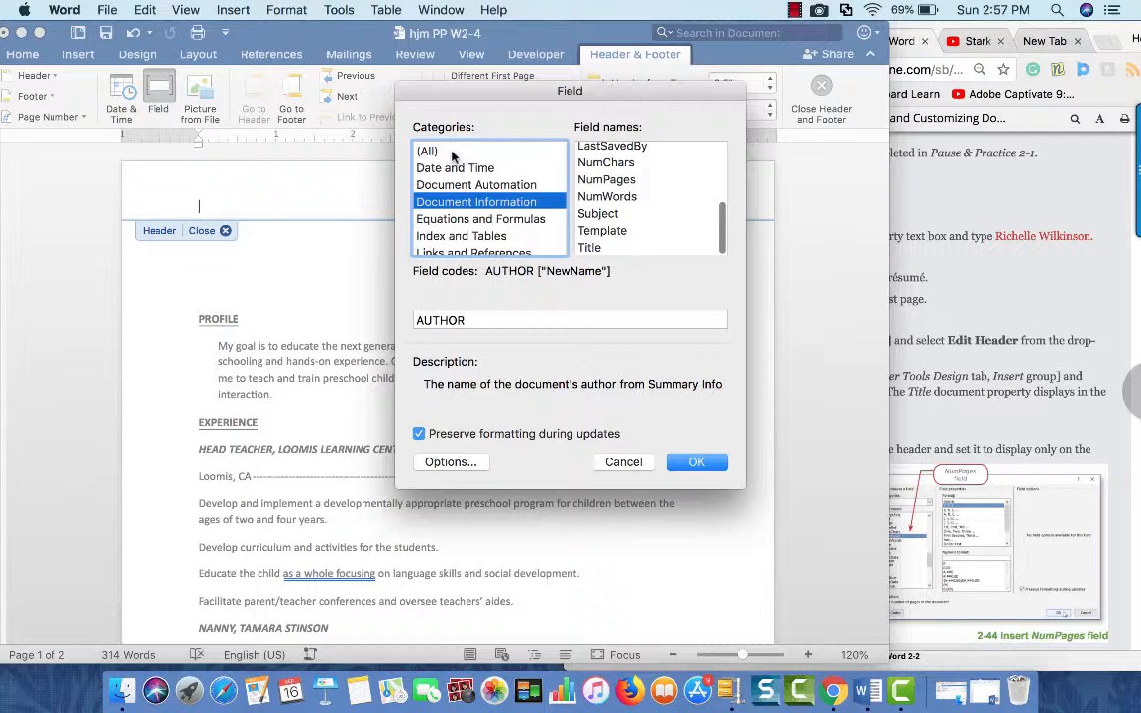
pyautogui.click(428, 151)
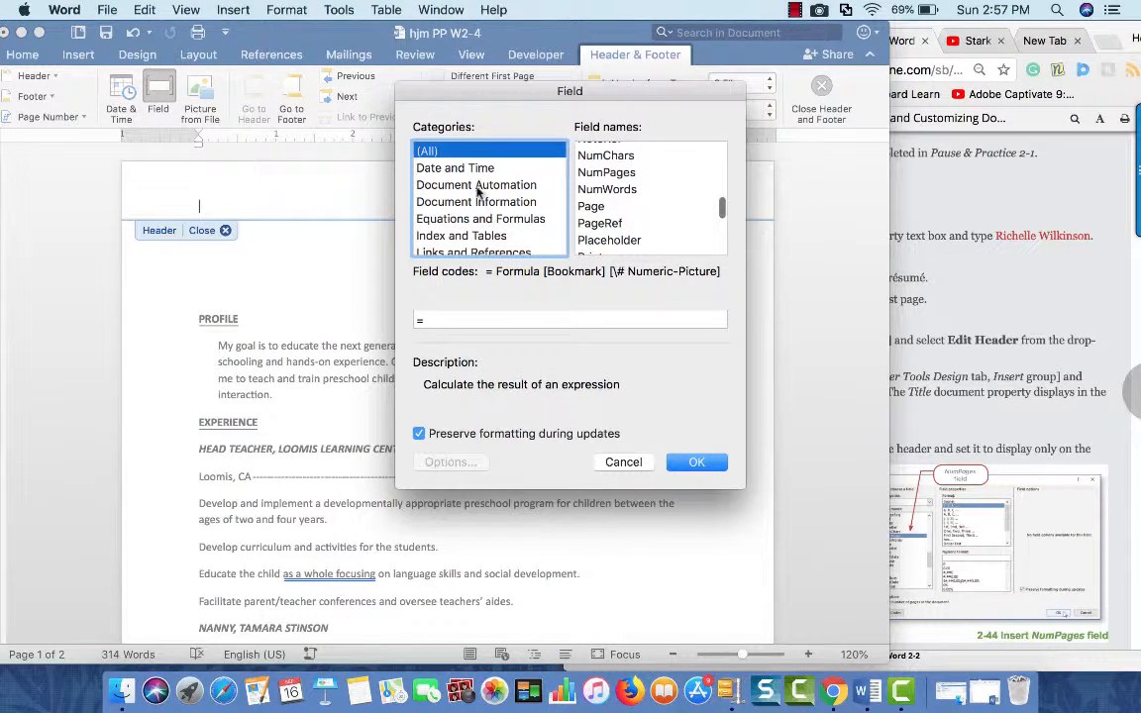
pyautogui.click(475, 202)
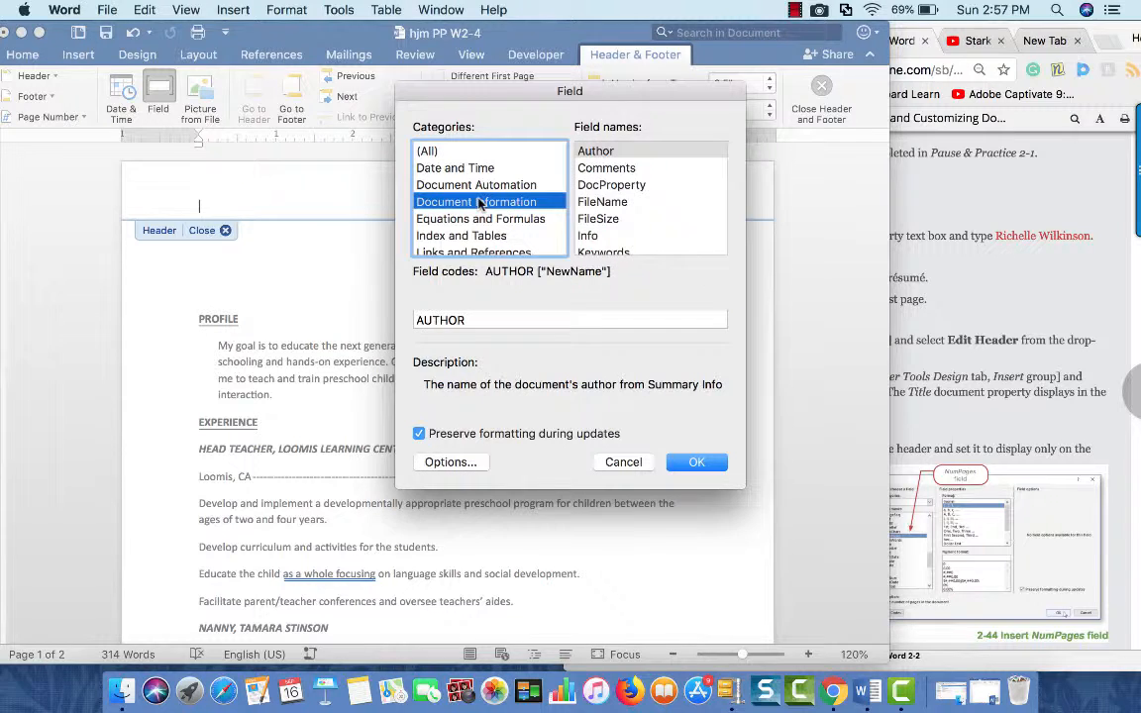
pyautogui.click(590, 245)
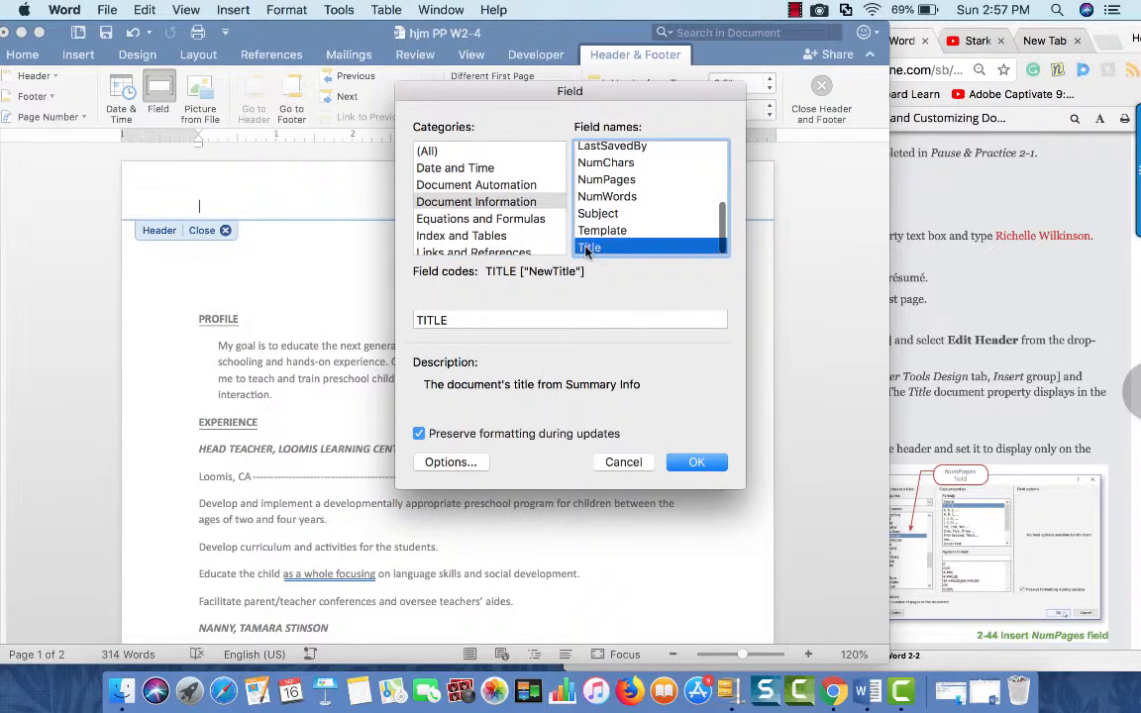
pyautogui.click(697, 462)
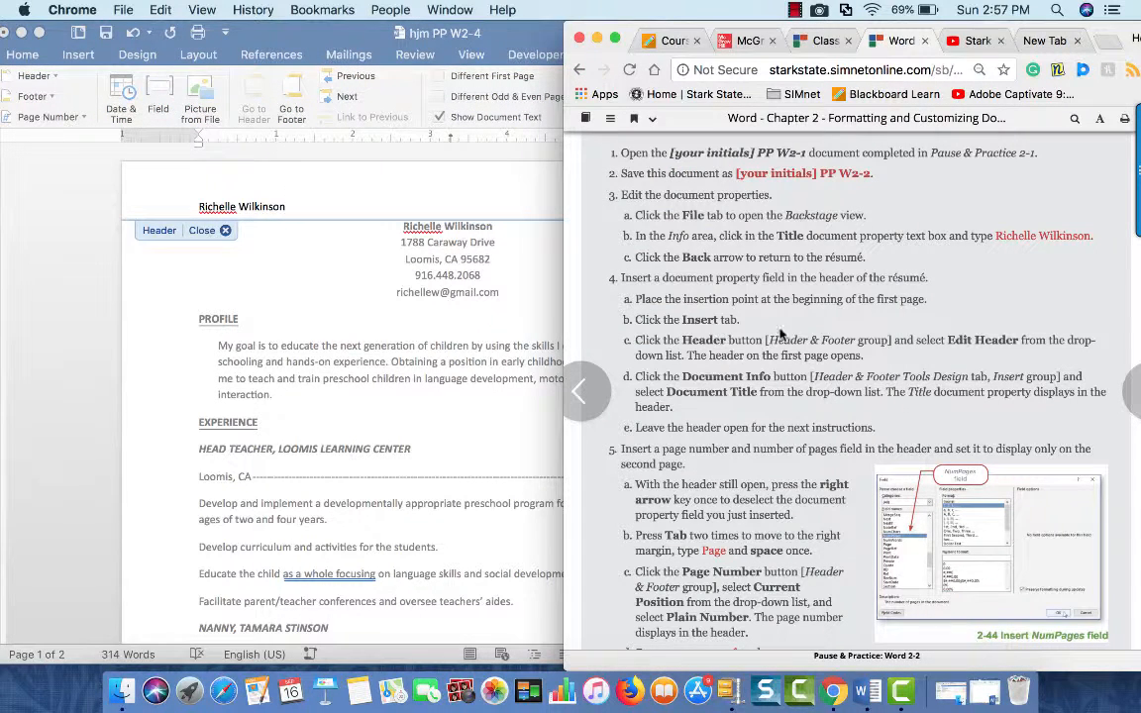
pyautogui.moveTo(685, 316)
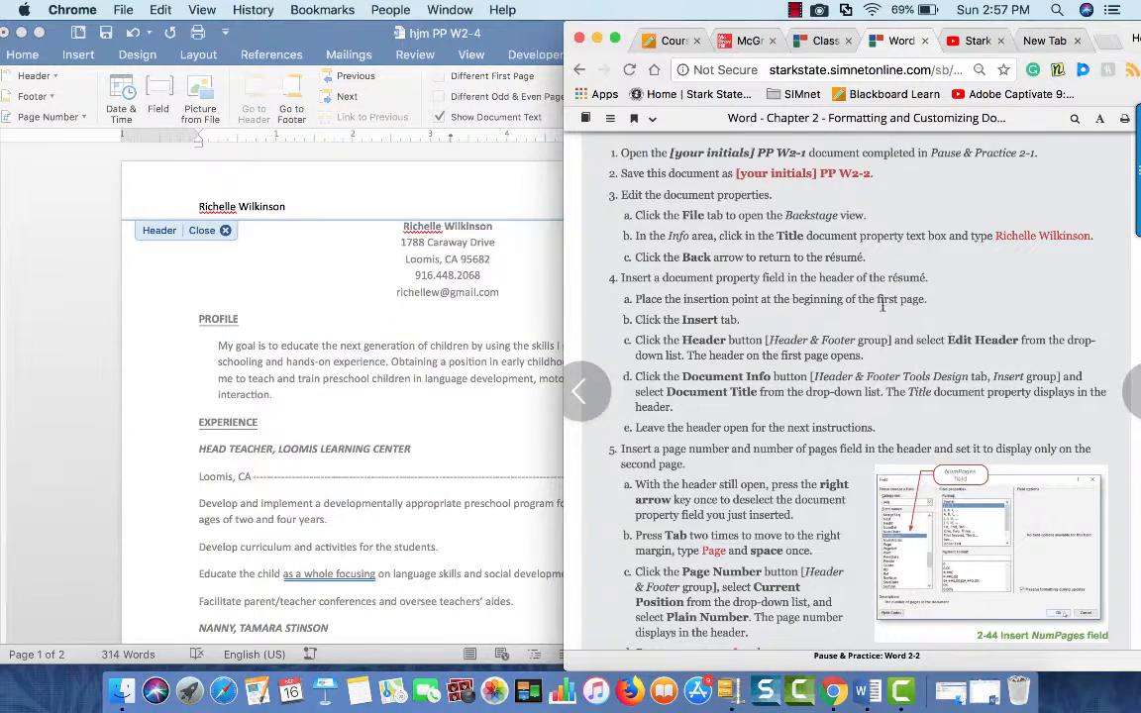
pyautogui.moveTo(755, 465)
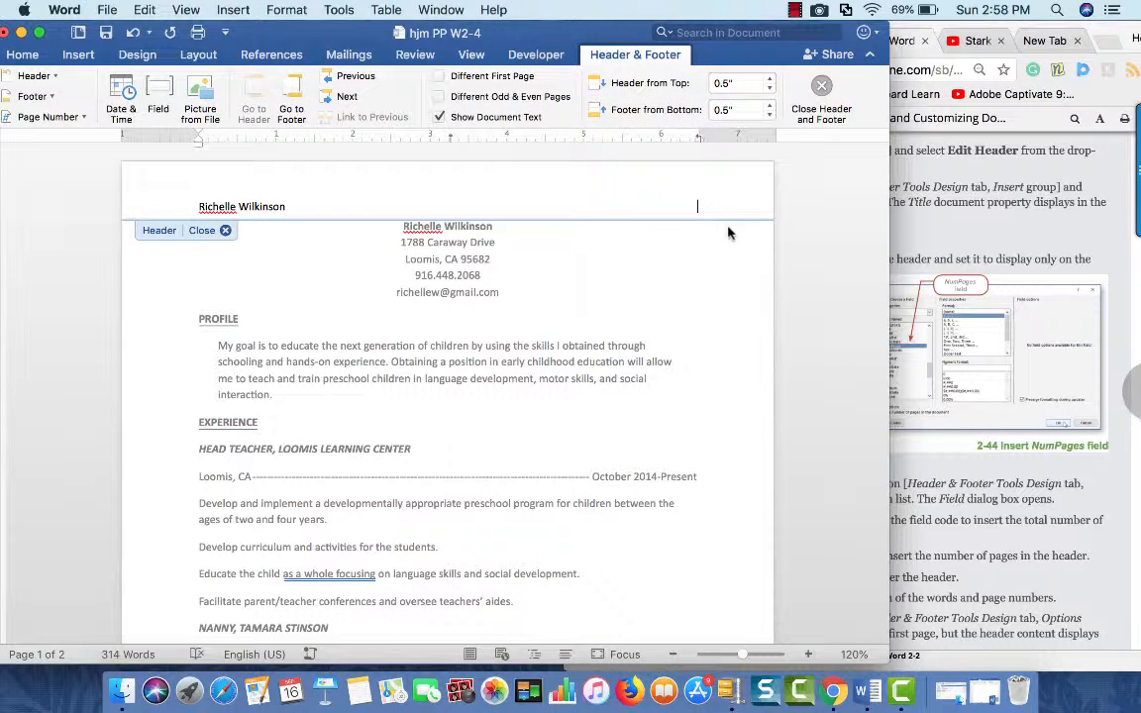
# Add the word 'Page' to the header and review the page number settings without changes
pyautogui.write('Page')
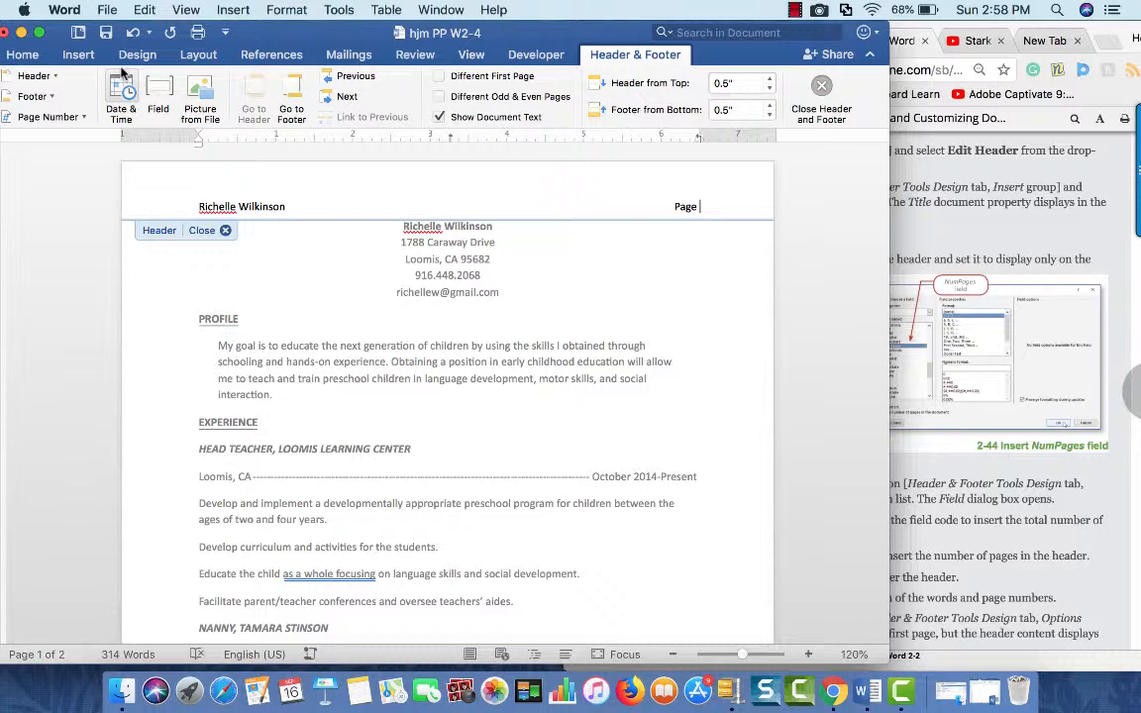
pyautogui.click(47, 117)
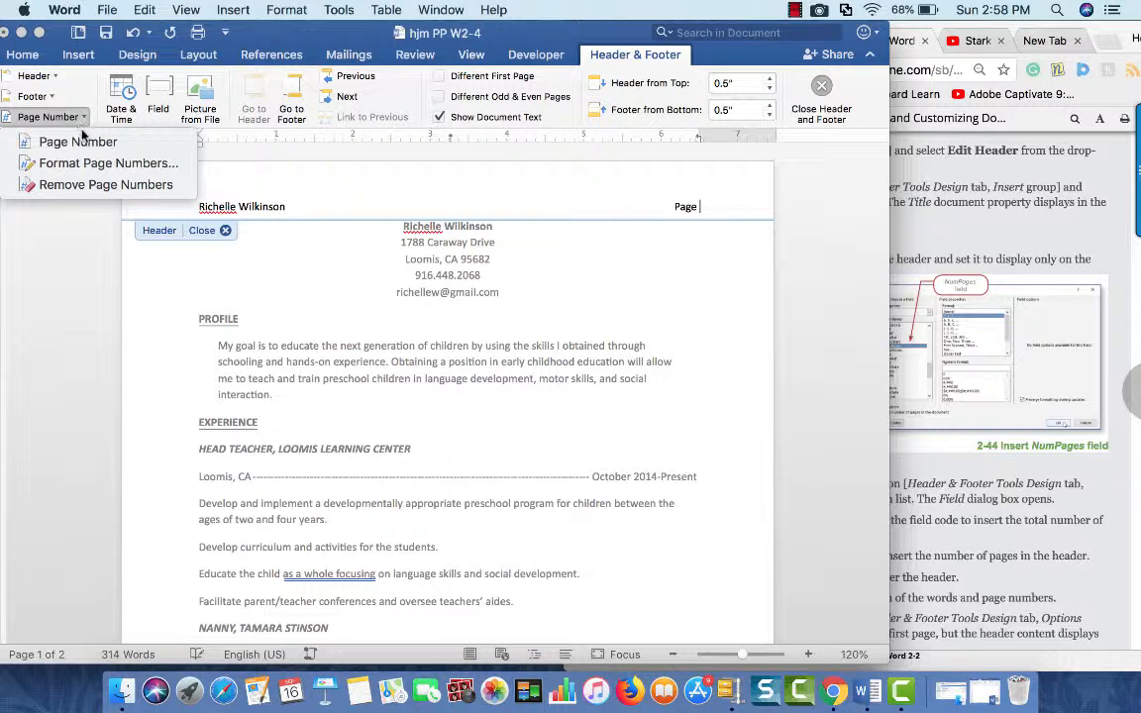
pyautogui.click(107, 162)
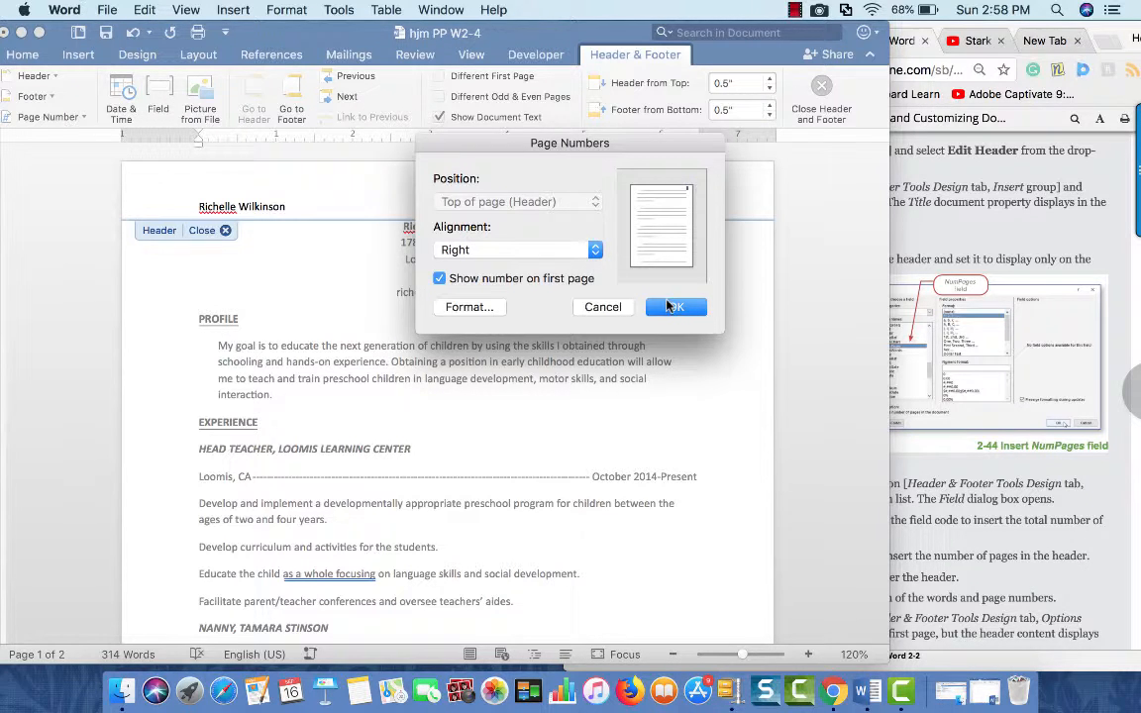
pyautogui.click(675, 305)
pyautogui.write(' Page')
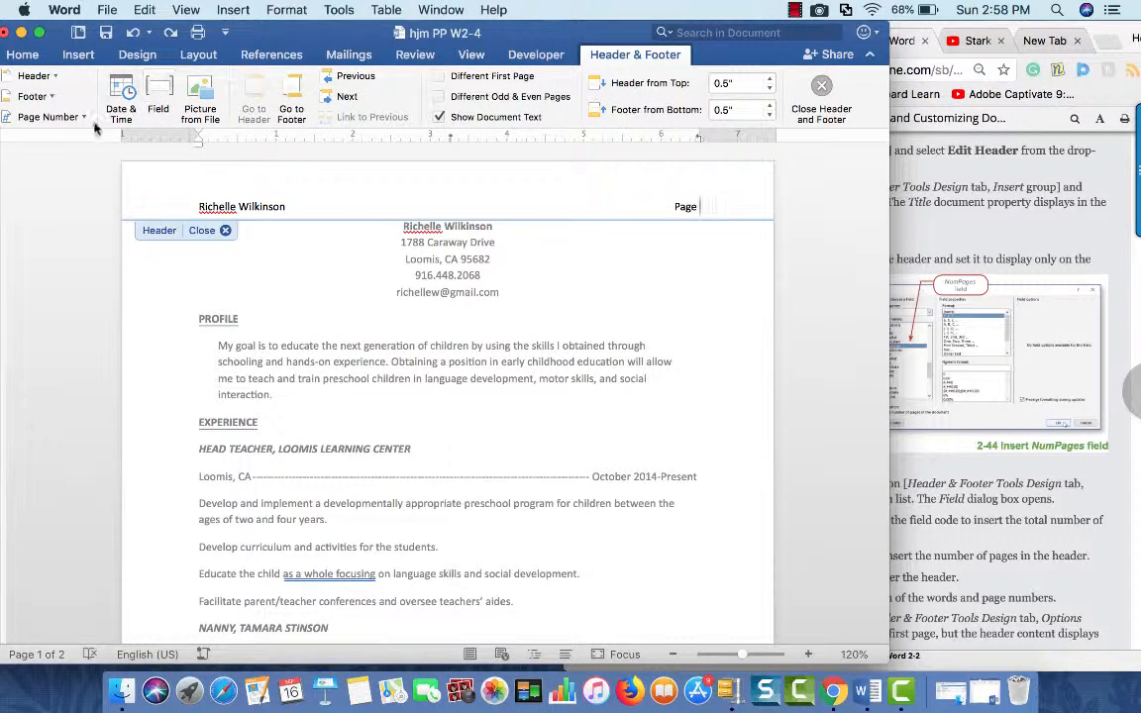
pyautogui.click(48, 115)
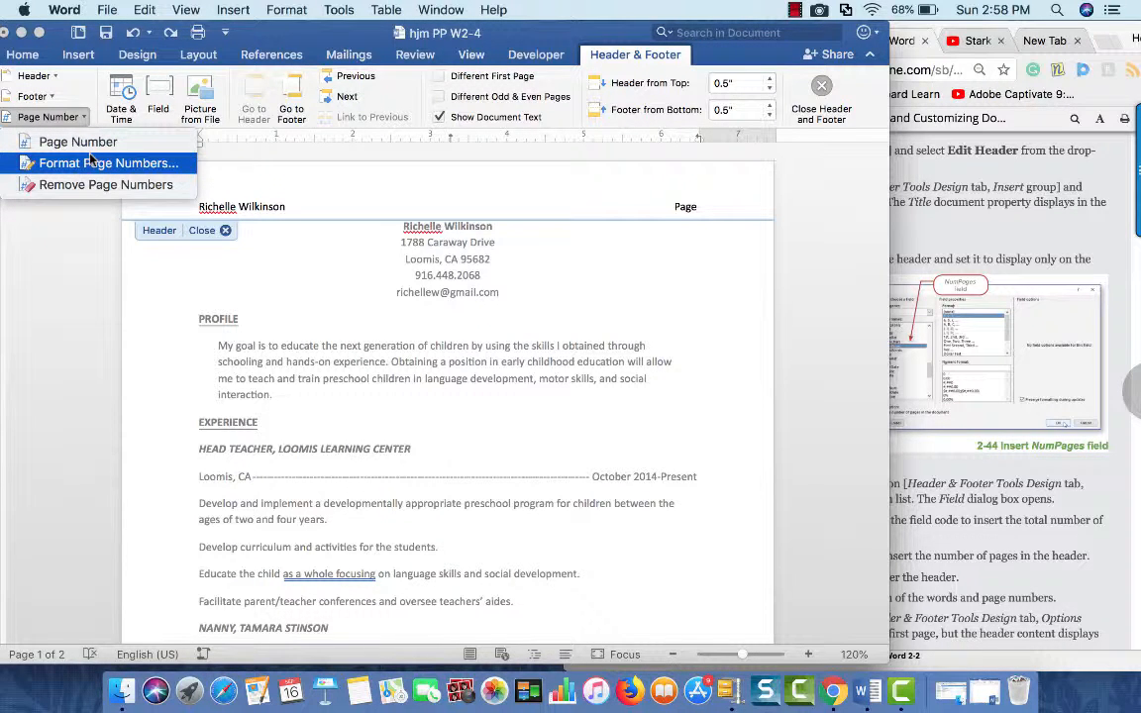
pyautogui.click(107, 162)
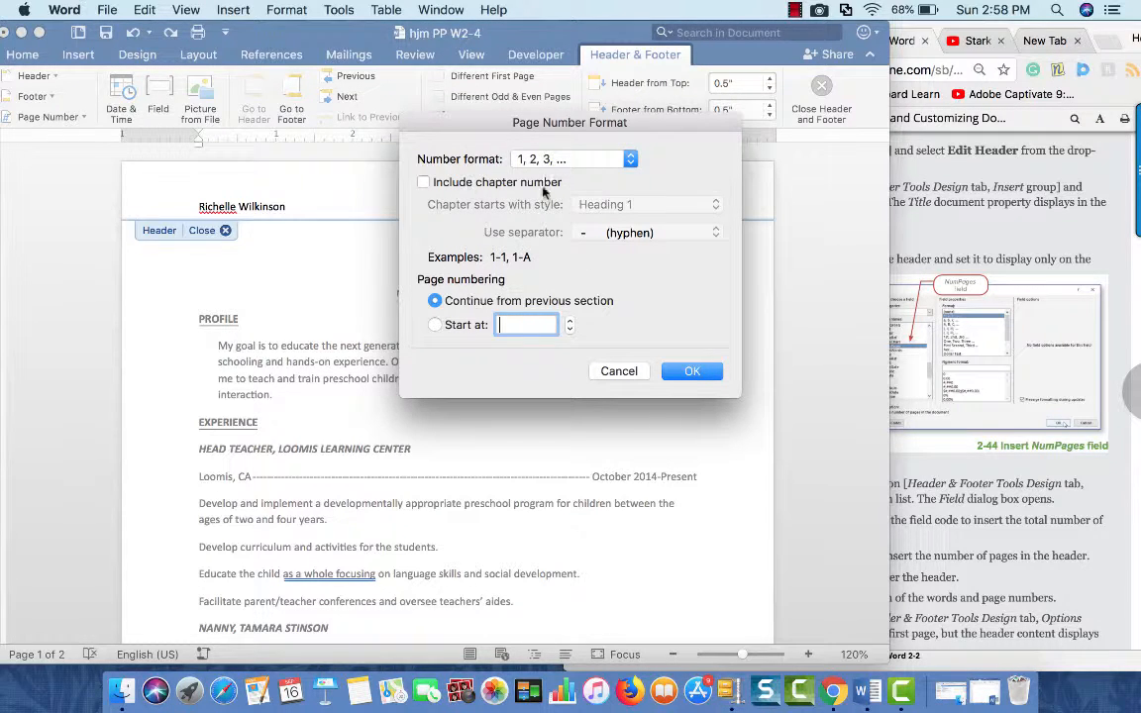
pyautogui.moveTo(618, 370)
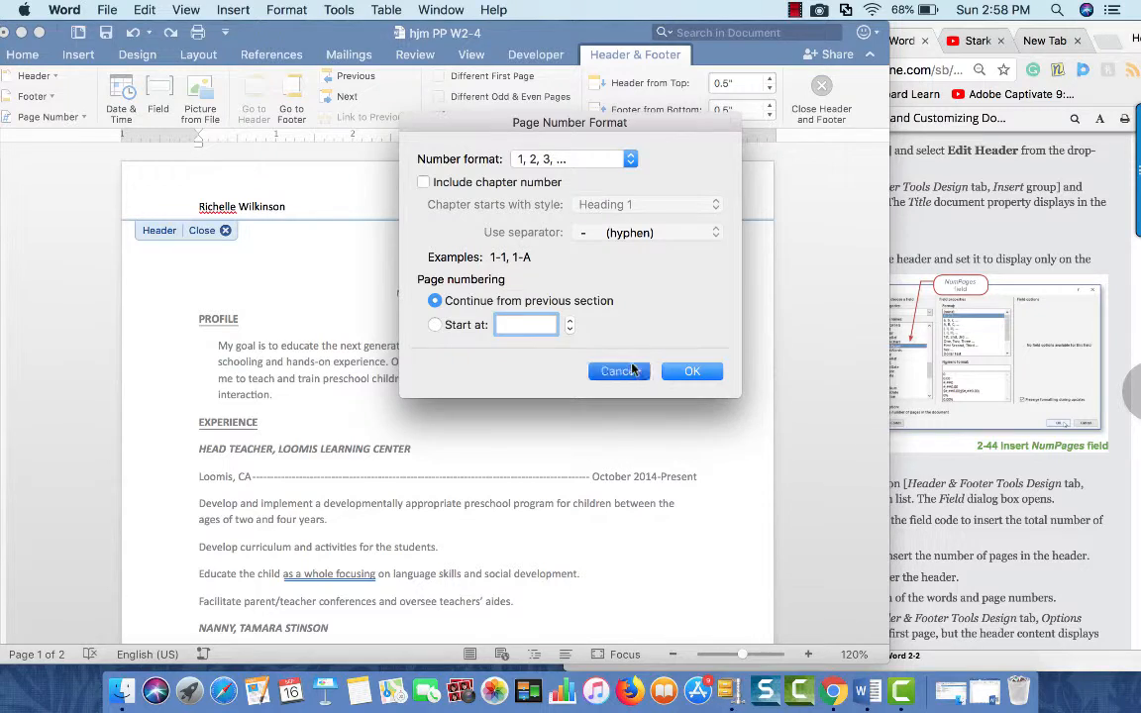
pyautogui.click(618, 372)
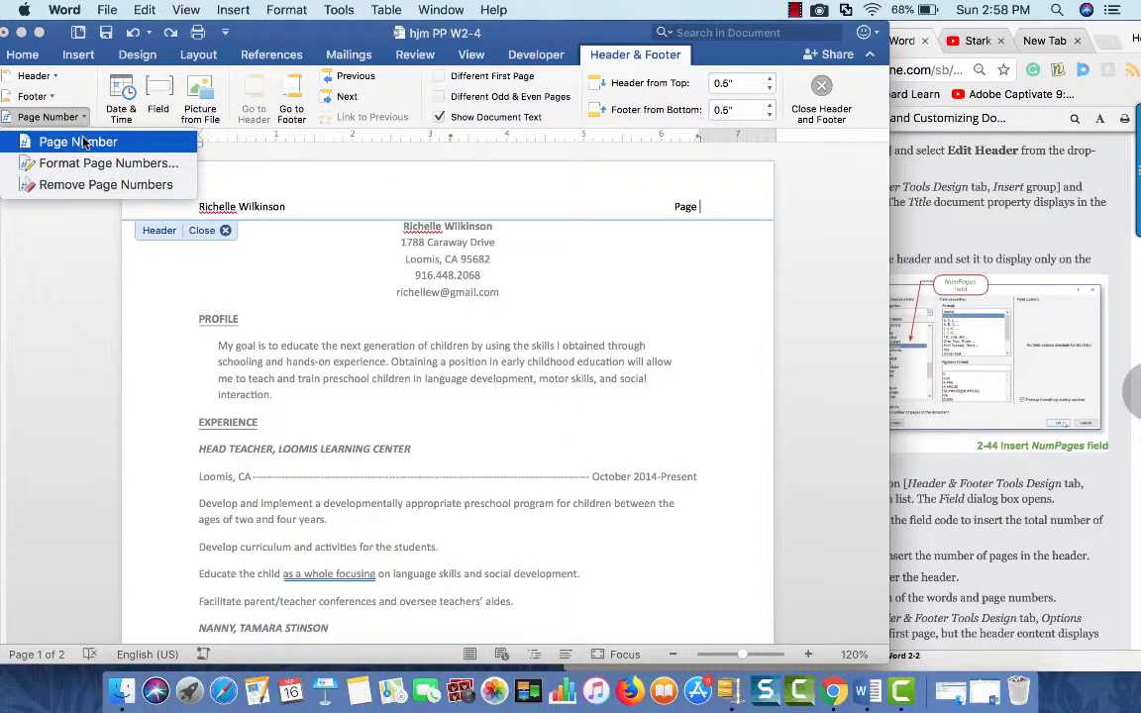
# Insert a right-aligned page number after 'Page', showing 1 on the first page
pyautogui.click(77, 143)
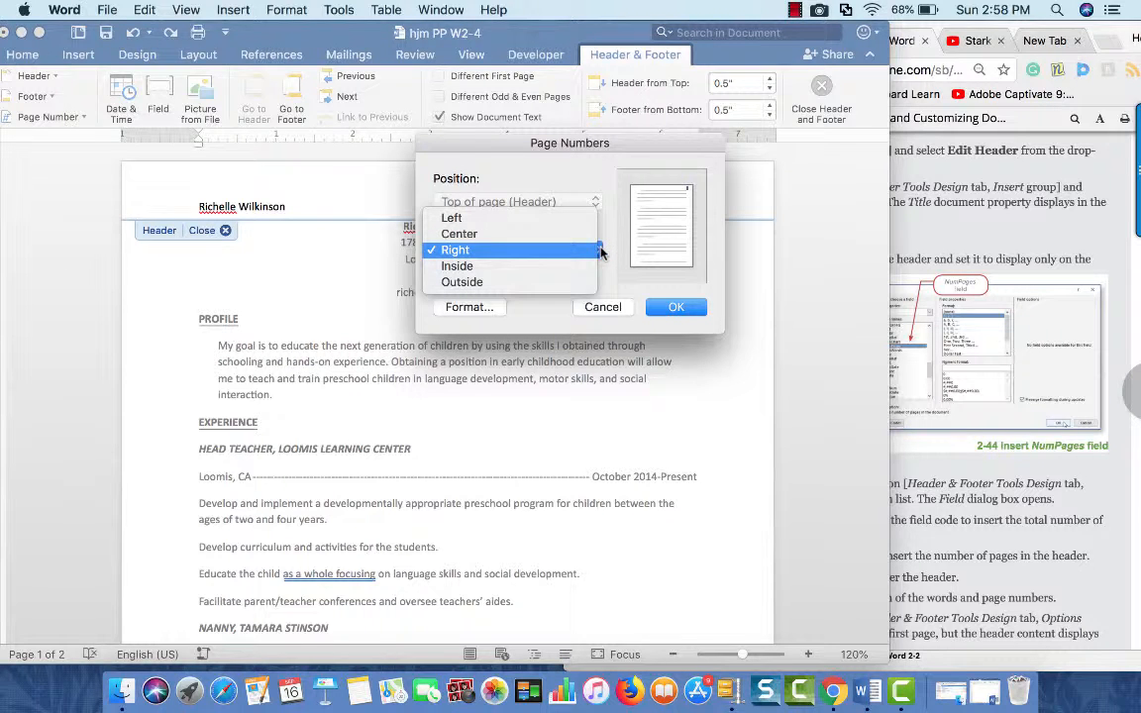
pyautogui.click(456, 249)
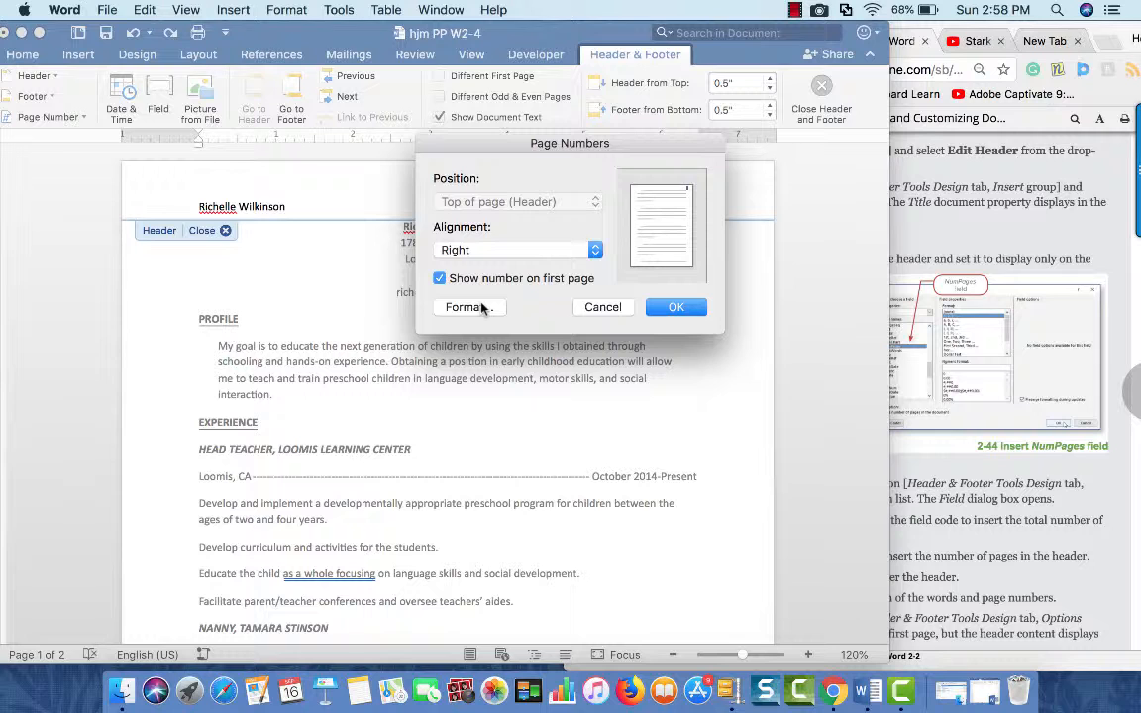
pyautogui.click(439, 277)
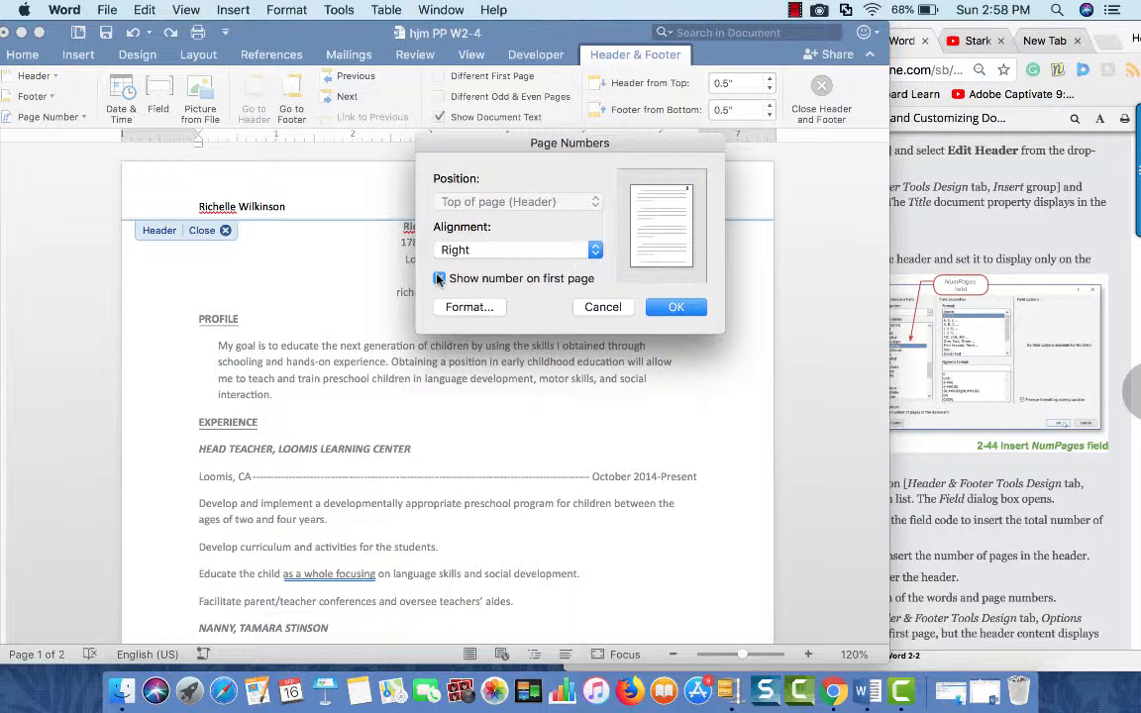
pyautogui.click(511, 250)
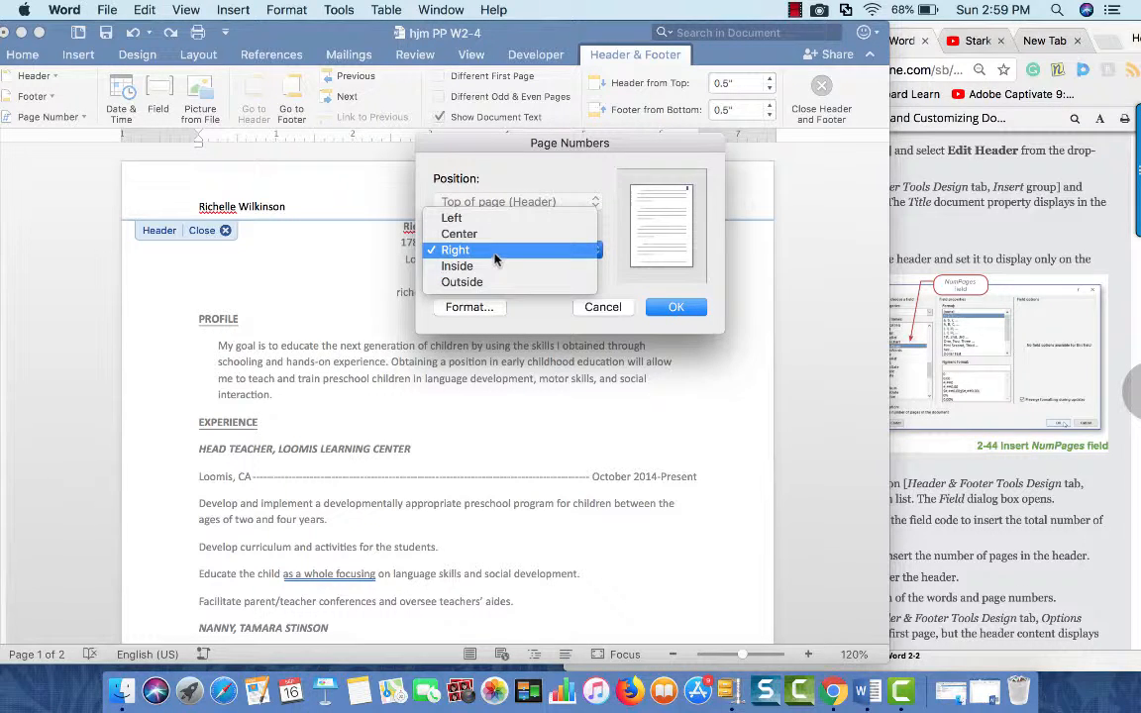
pyautogui.click(455, 249)
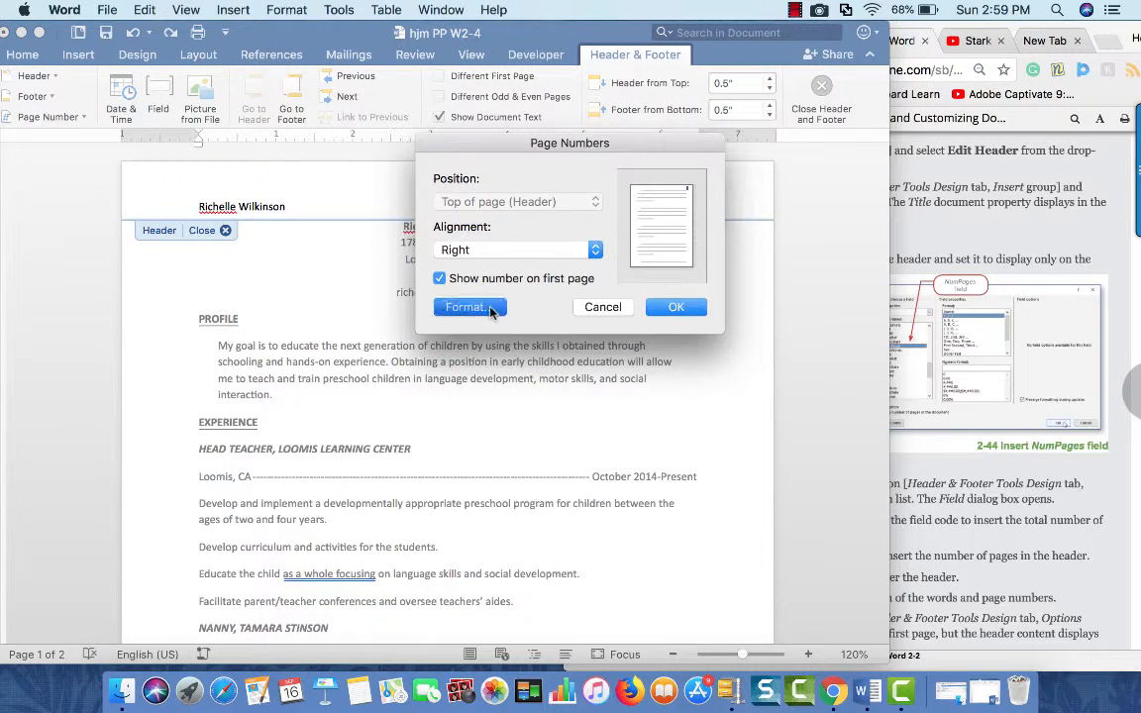
pyautogui.click(465, 305)
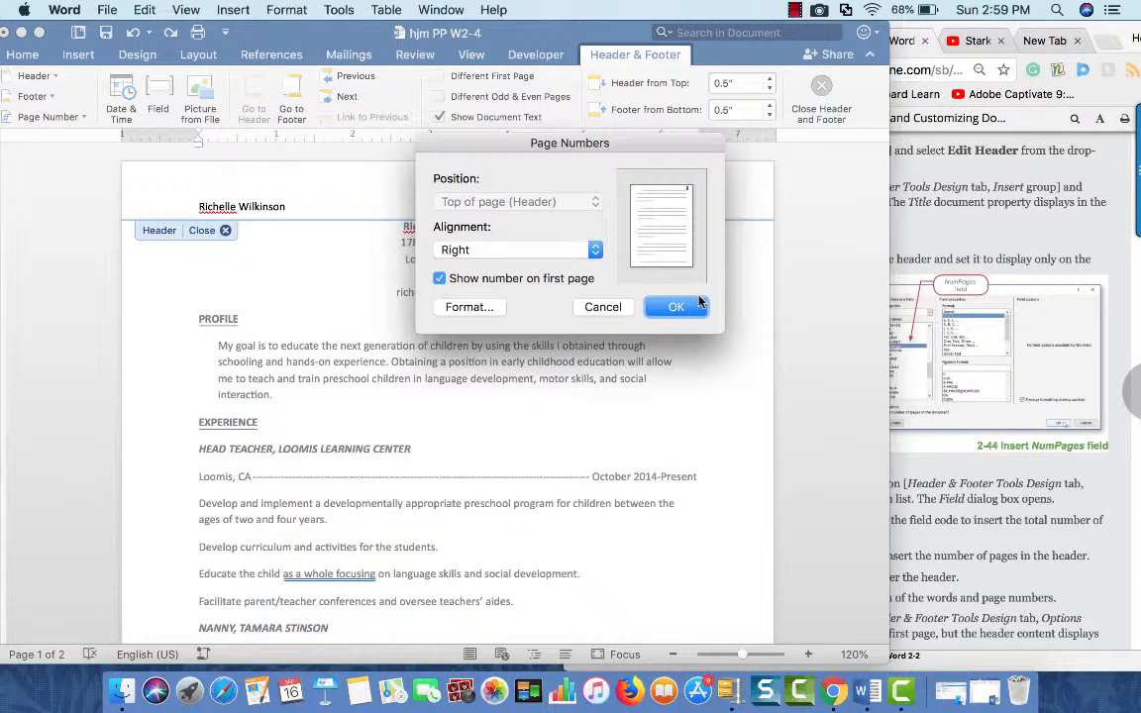
pyautogui.click(676, 305)
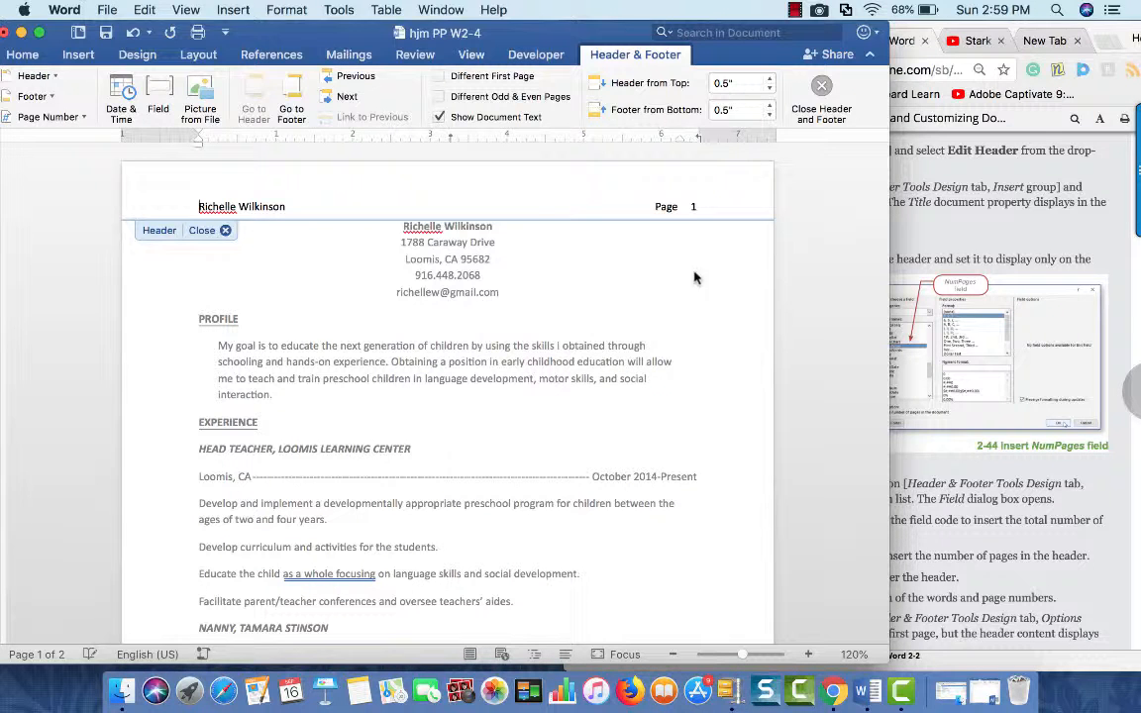
pyautogui.moveTo(721, 203)
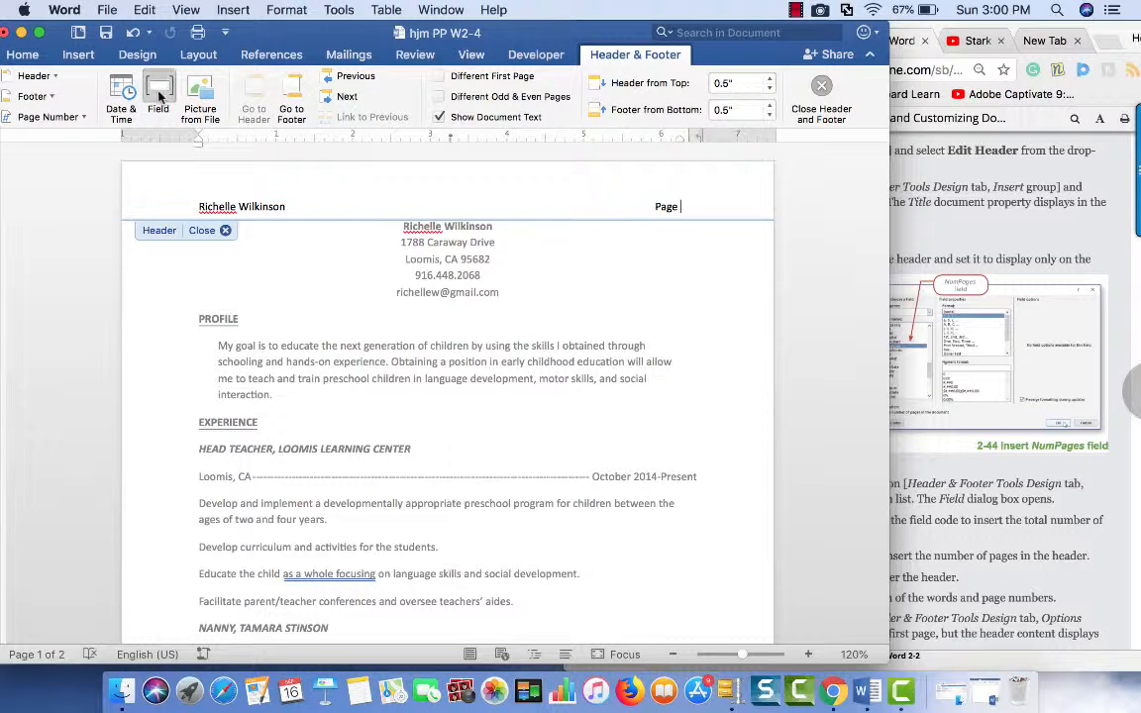
# Insert a PAGE field and the word 'of' so the header reads 'Page 1 of'
pyautogui.click(158, 95)
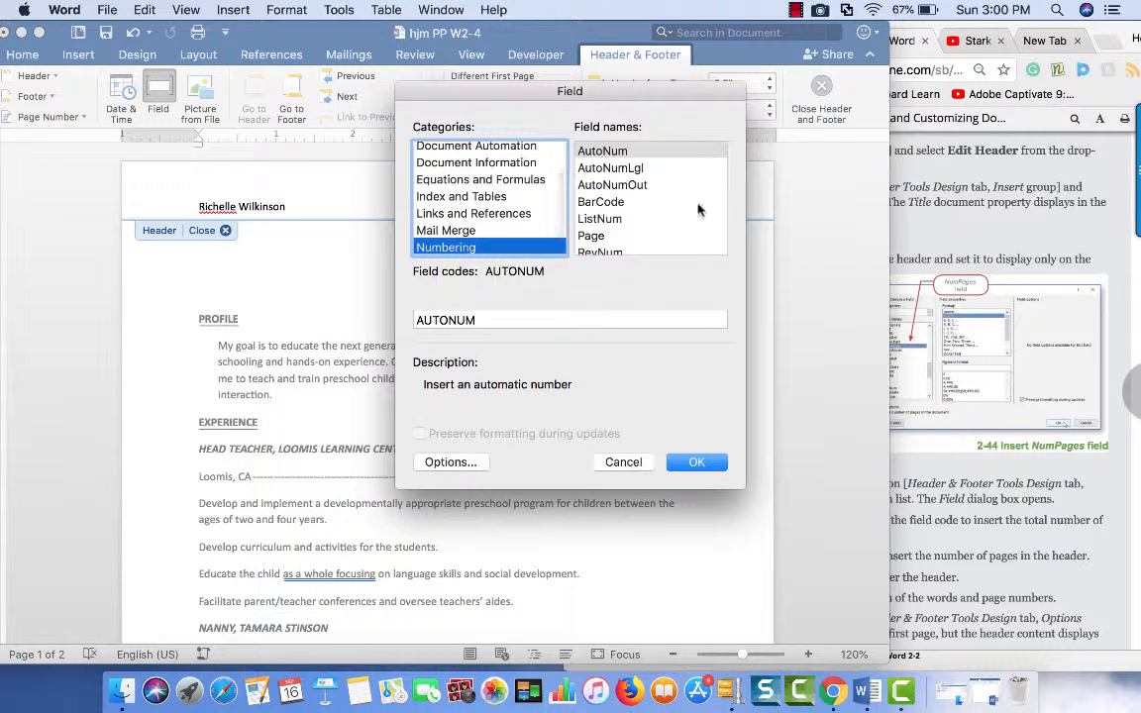
pyautogui.click(590, 178)
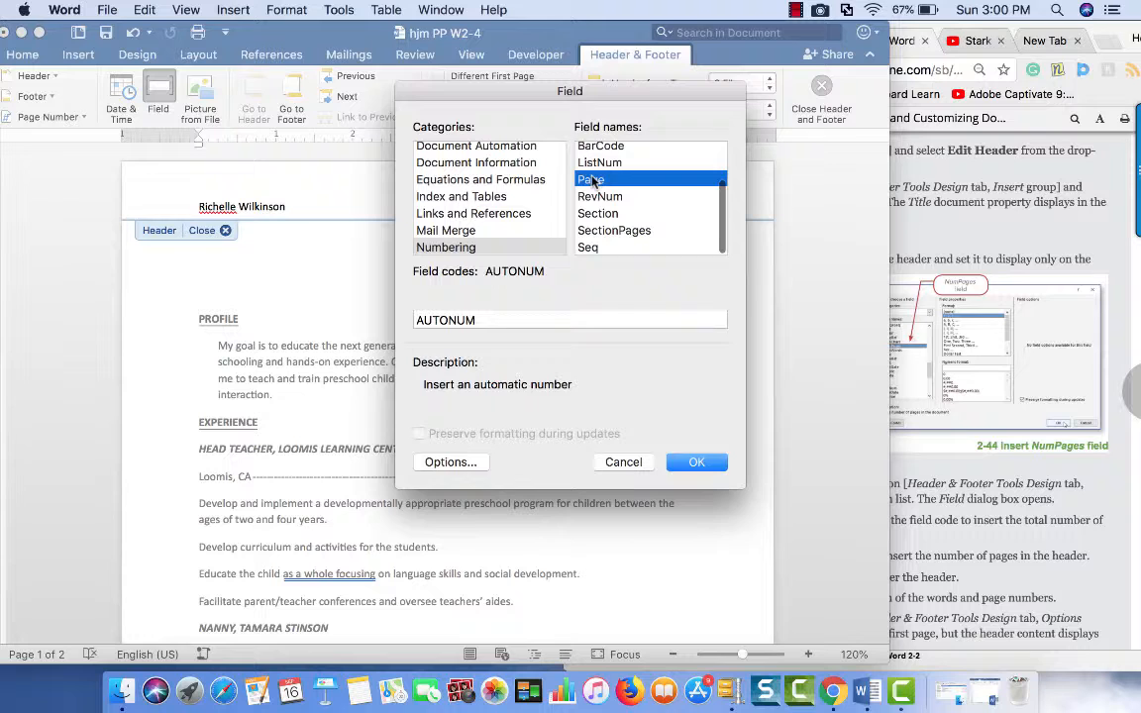
pyautogui.click(591, 179)
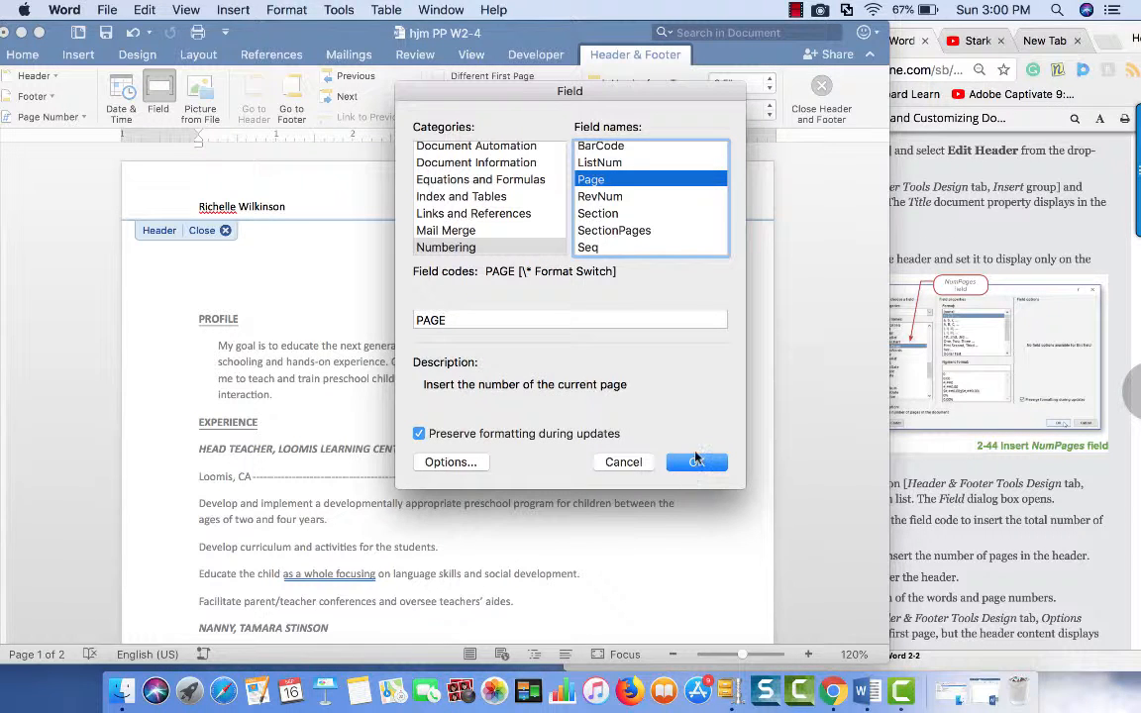
pyautogui.click(698, 464)
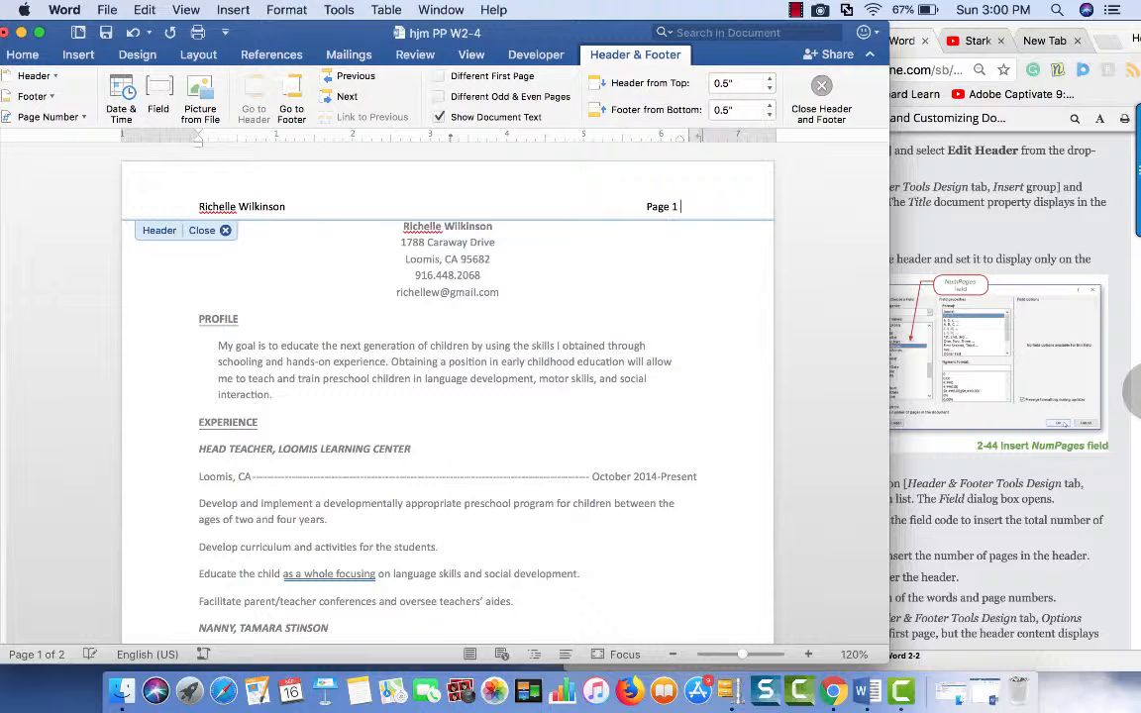
pyautogui.write('of')
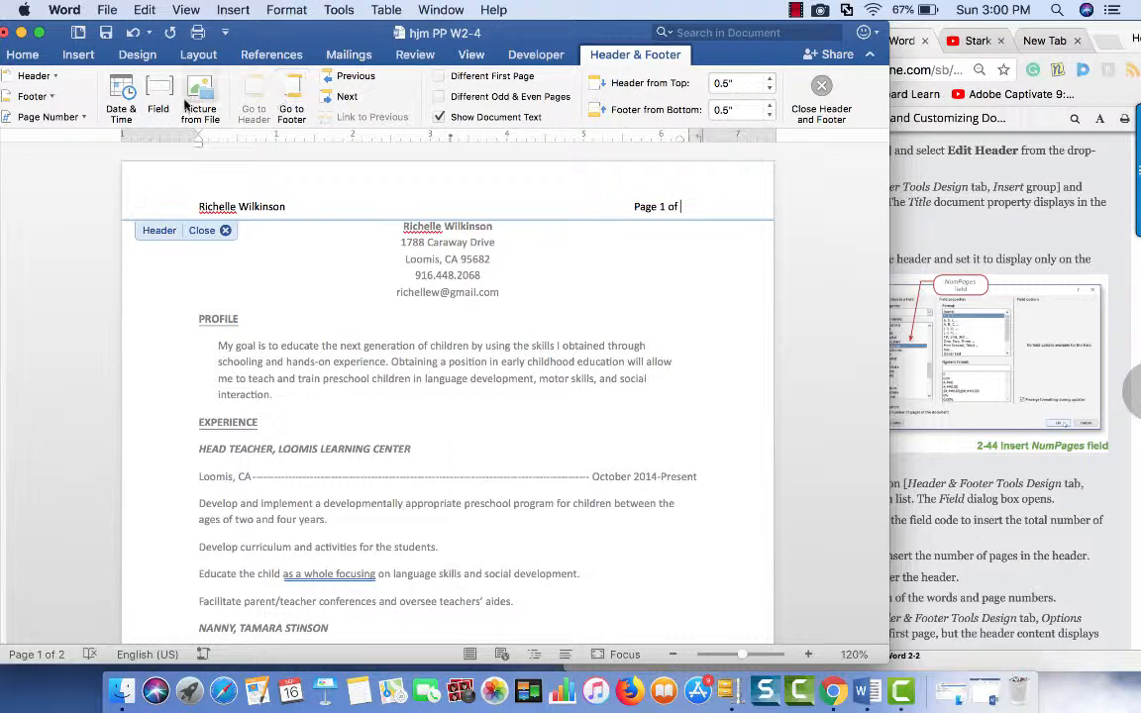
# Insert a NumPages field after 'of' to give the total page count
pyautogui.click(158, 98)
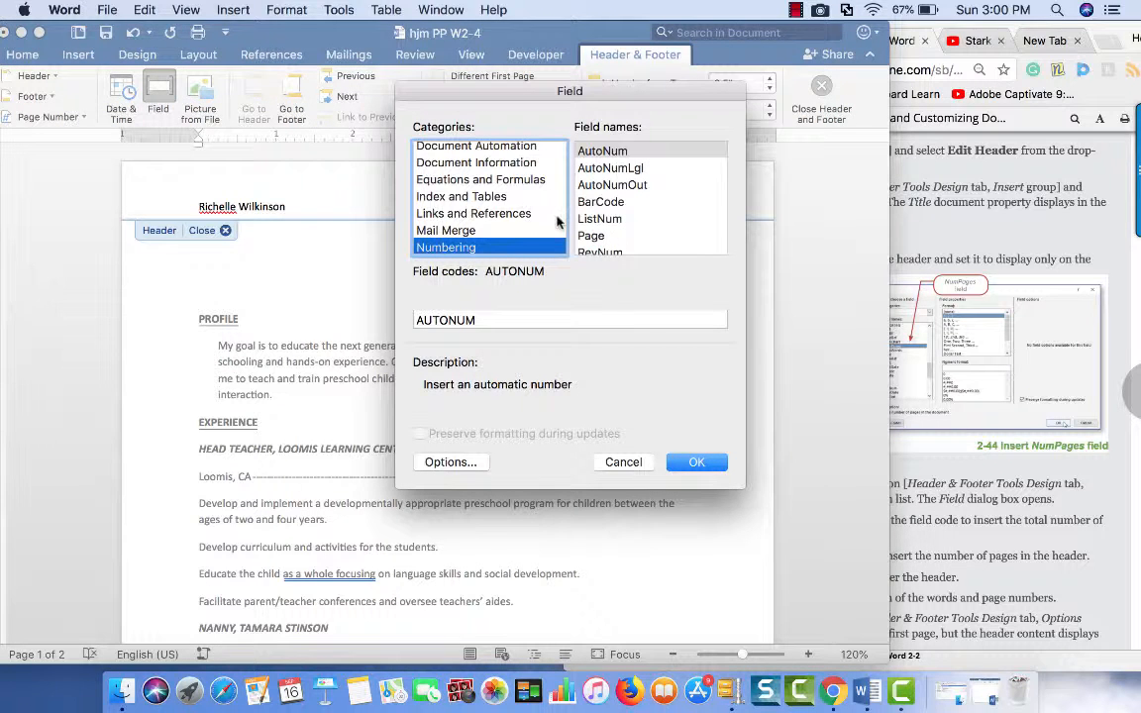
pyautogui.scroll(-3)
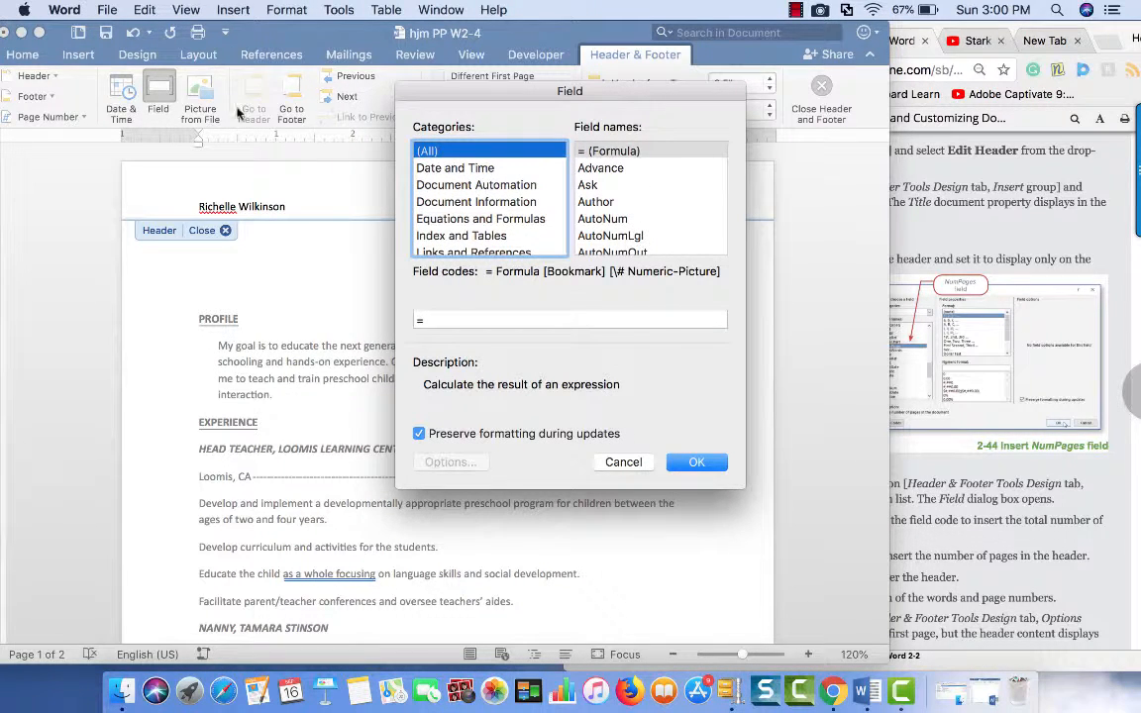
pyautogui.scroll(-3)
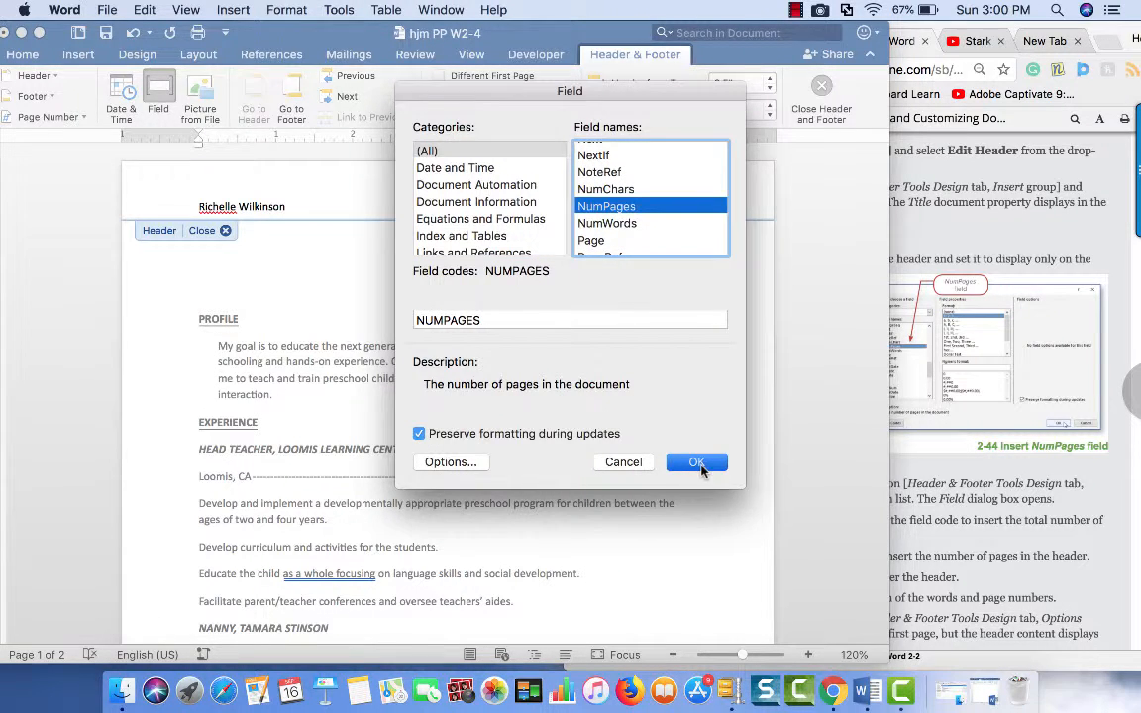
pyautogui.click(697, 462)
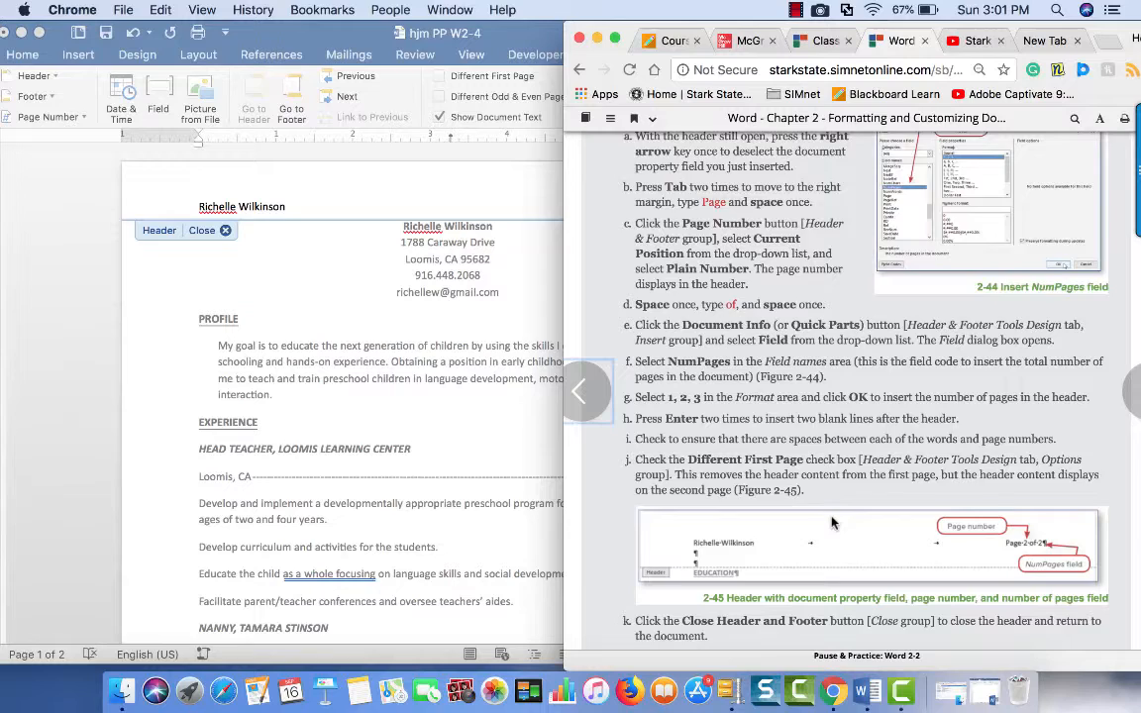
pyautogui.scroll(-3)
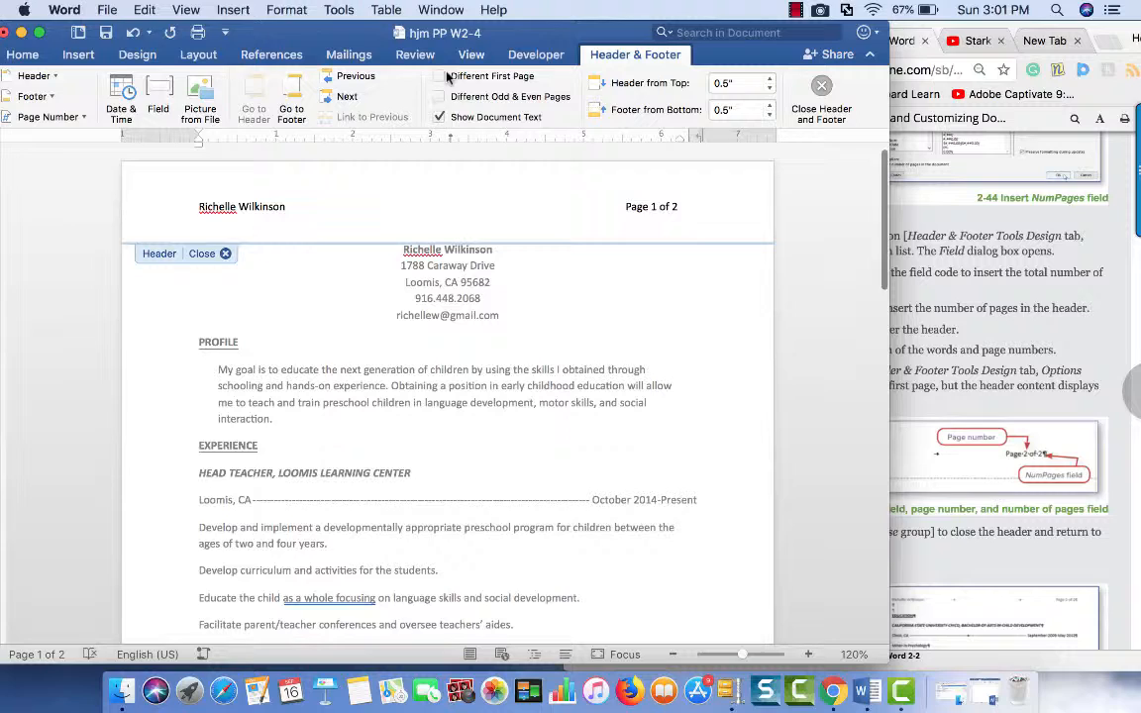
# Enable Different First Page so page 1's header is empty and page 2 shows 'Page 2 of 2'
pyautogui.click(440, 75)
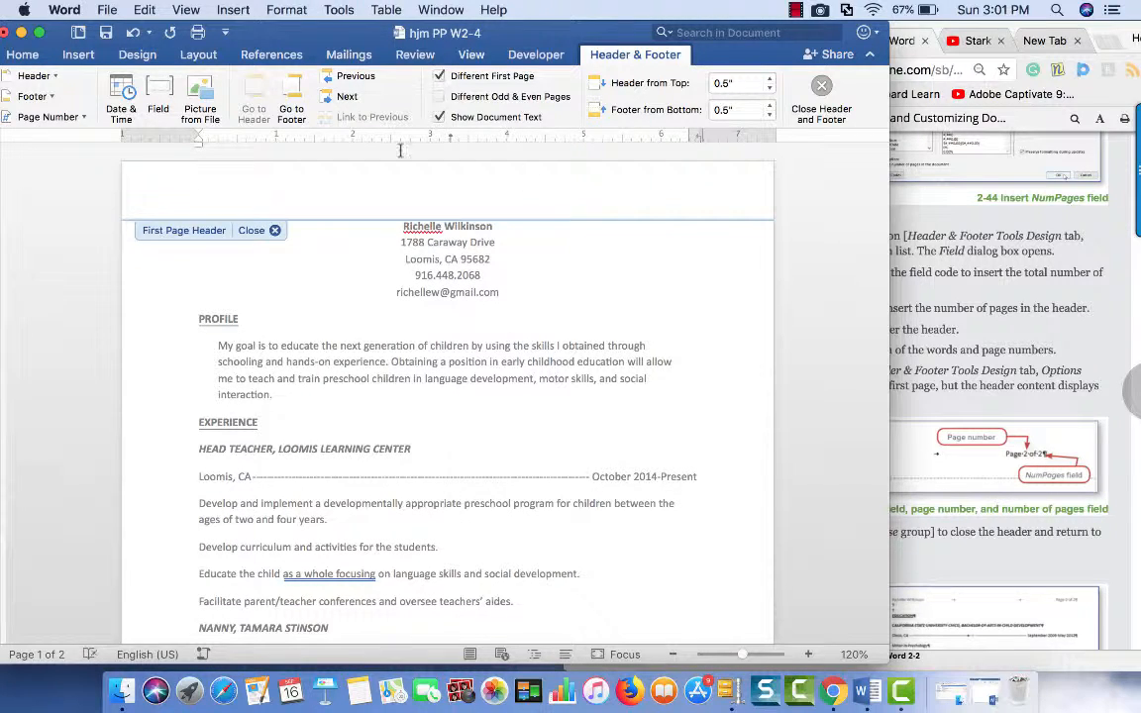
pyautogui.scroll(-3)
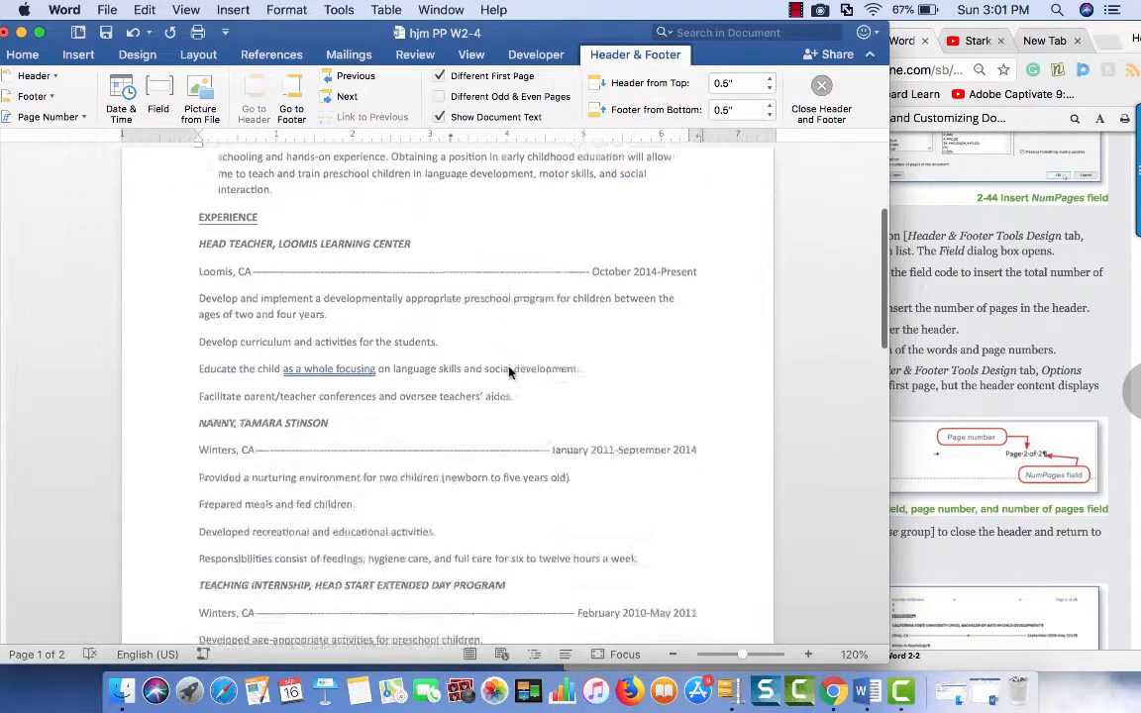
pyautogui.scroll(-3)
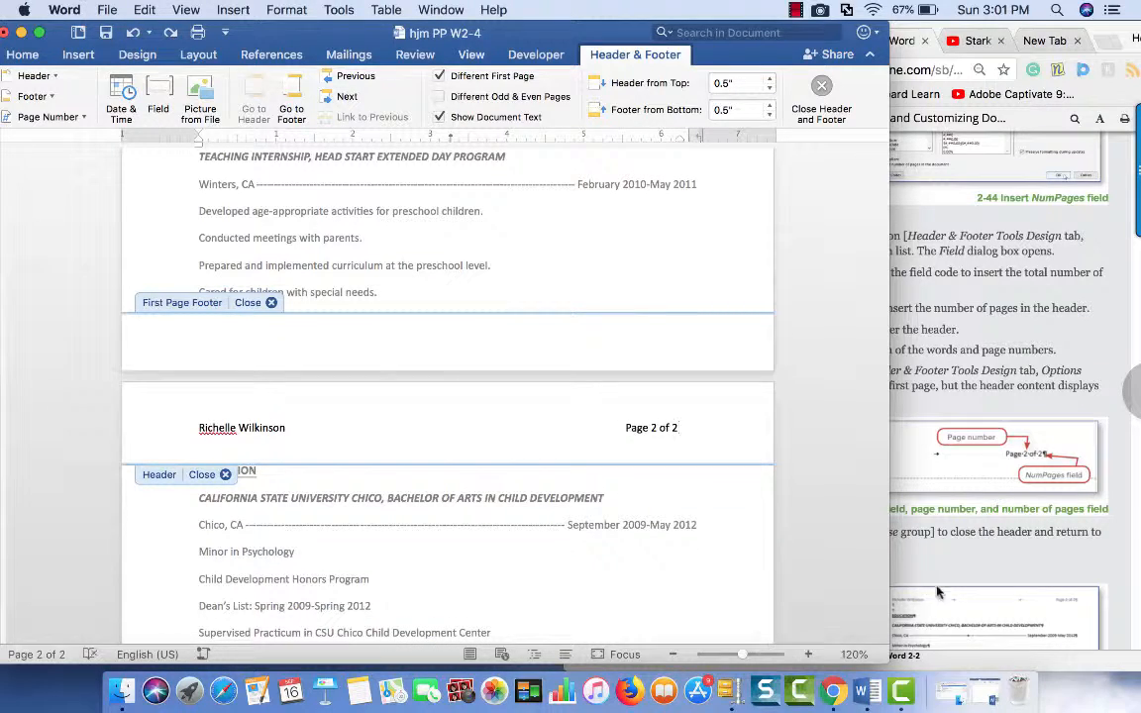
pyautogui.scroll(-3)
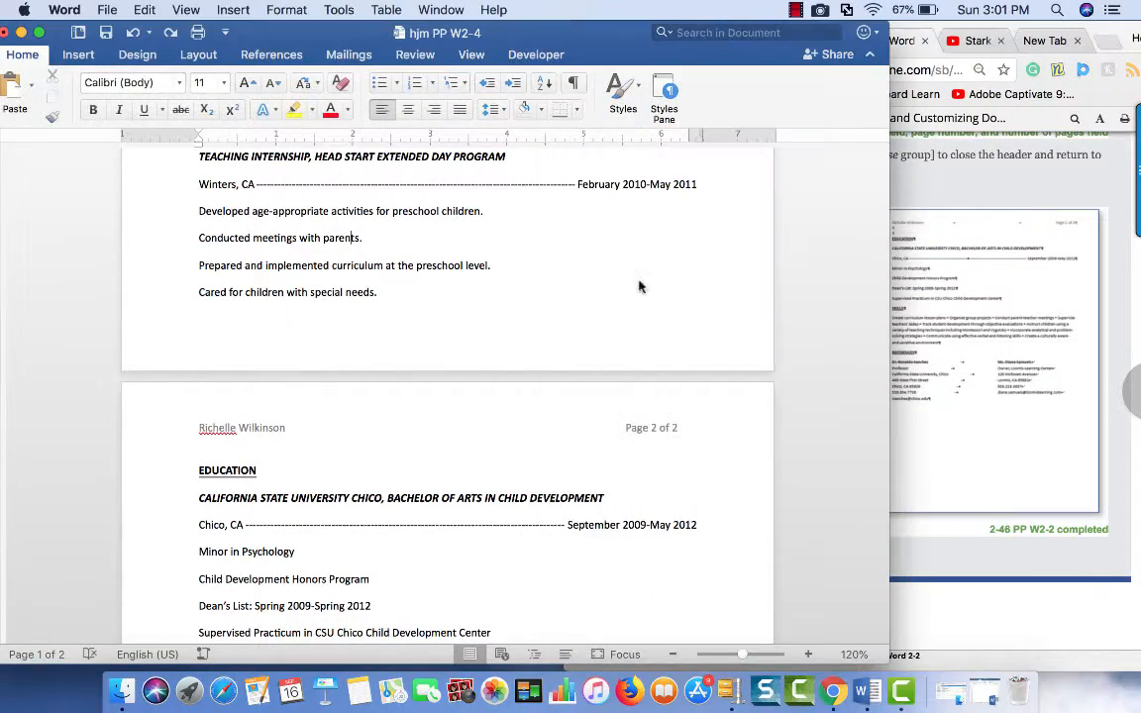
pyautogui.scroll(3)
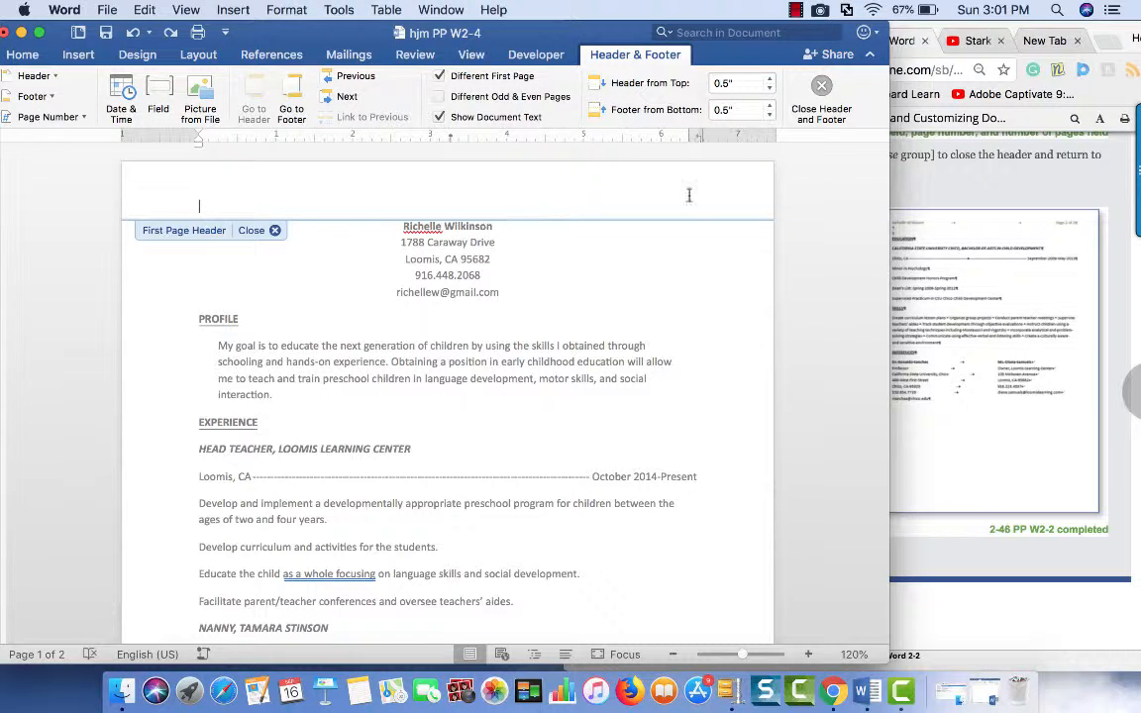
pyautogui.scroll(-3)
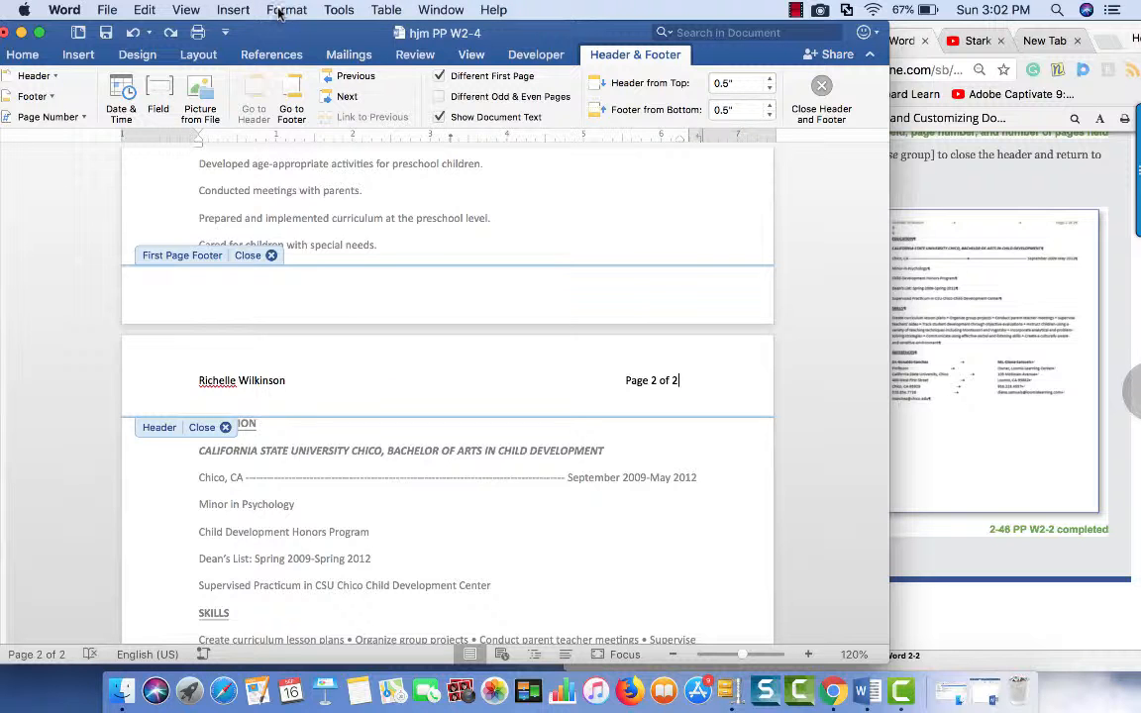
pyautogui.click(285, 8)
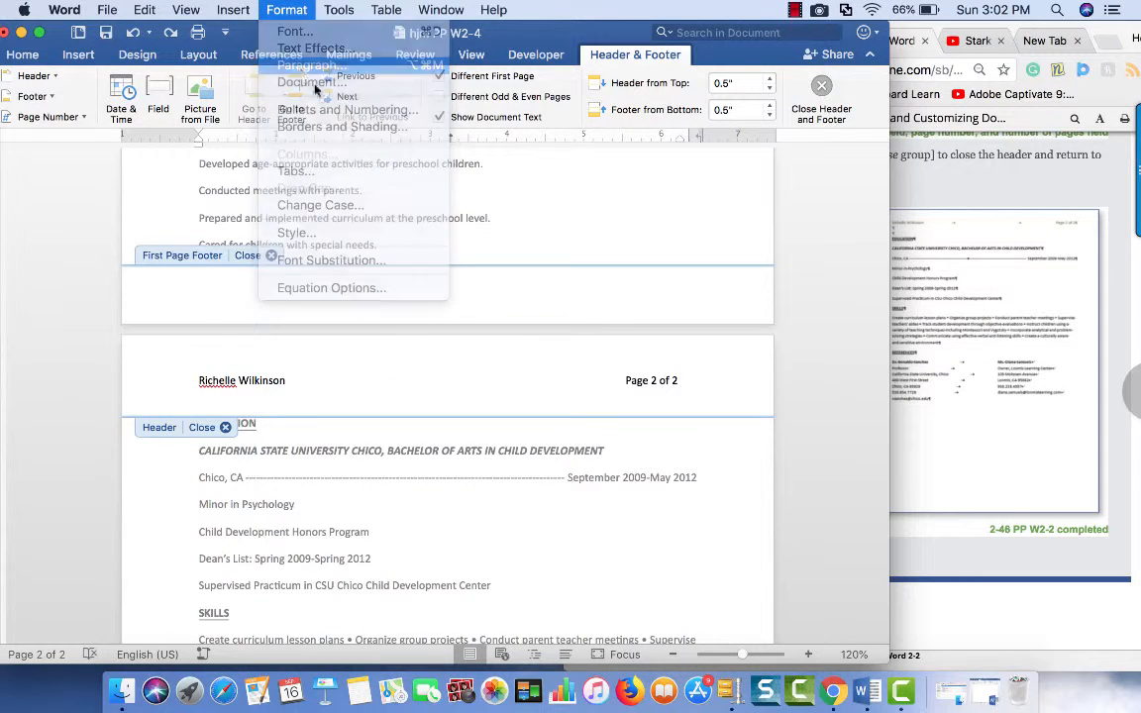
pyautogui.click(309, 67)
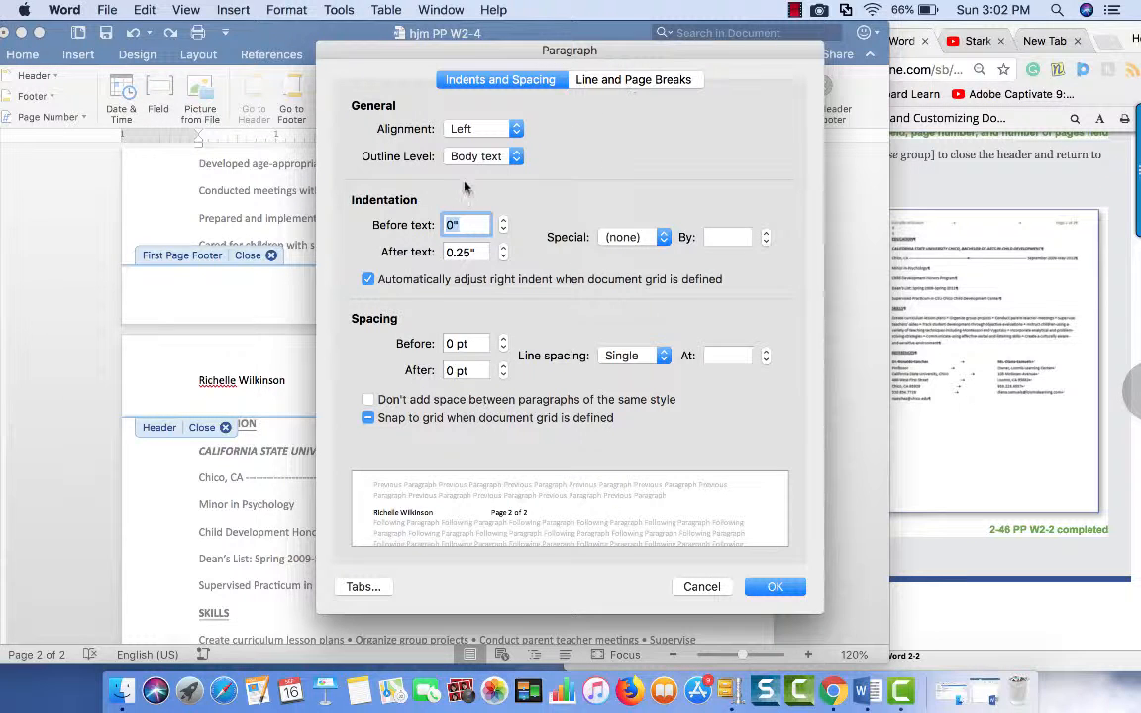
pyautogui.click(774, 586)
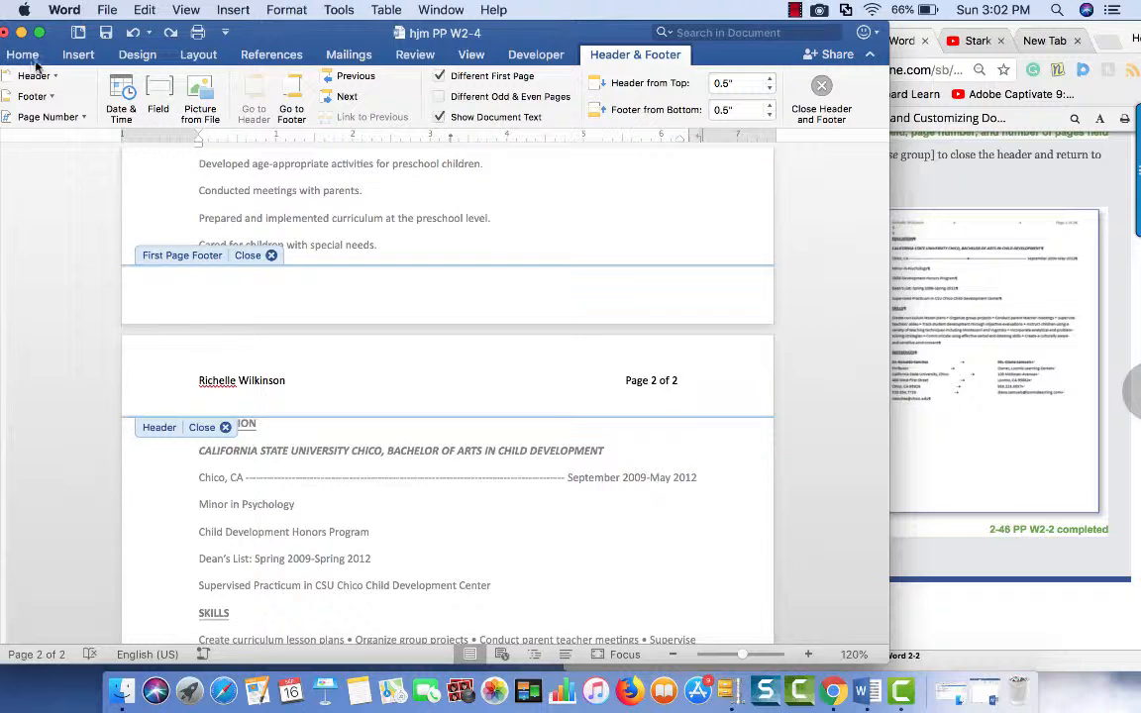
# Browse Home, Design and Layout, view the custom margin settings, and cancel without changes
pyautogui.click(32, 55)
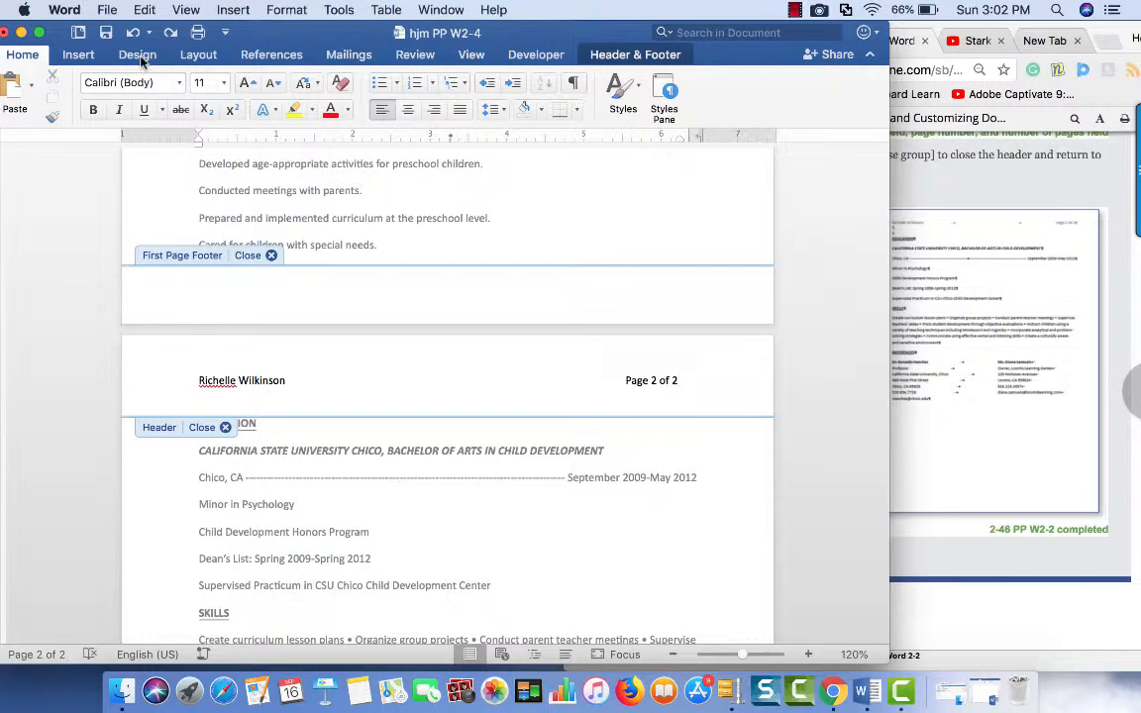
pyautogui.click(137, 56)
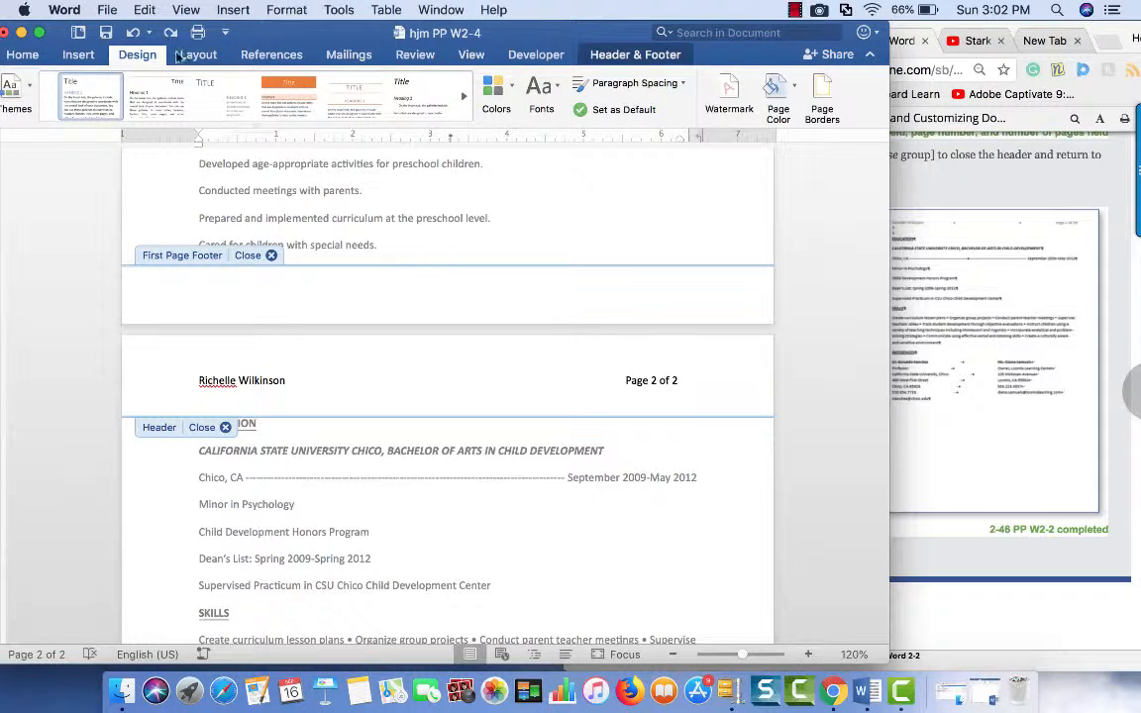
pyautogui.click(18, 87)
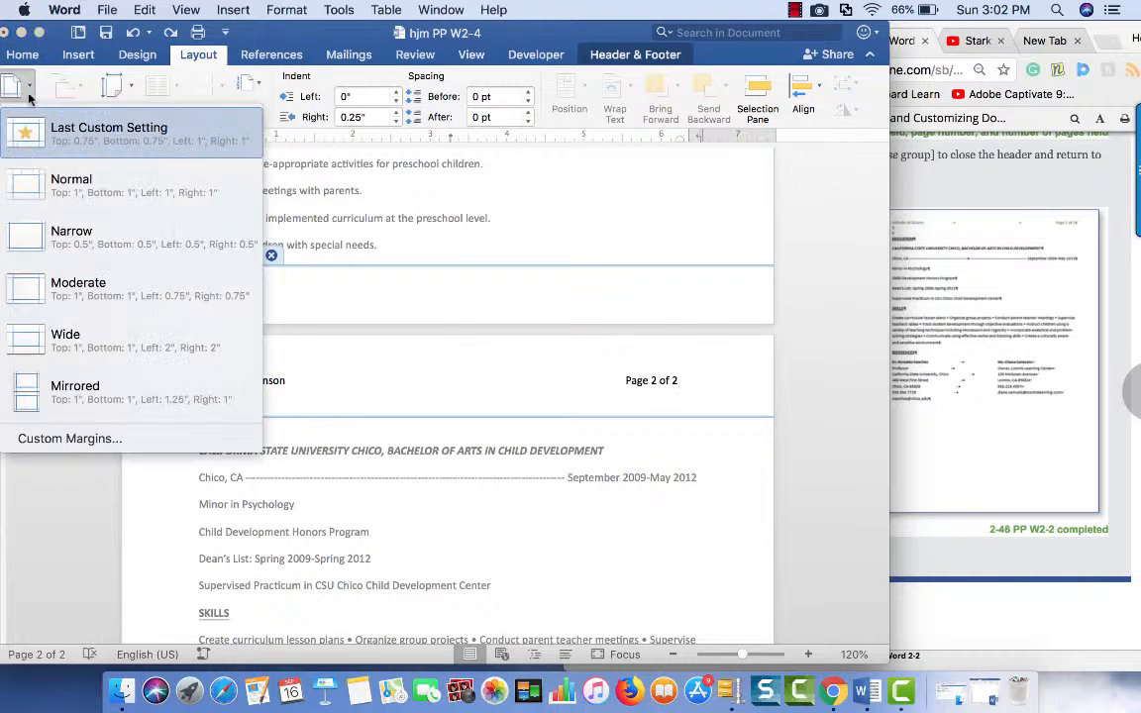
pyautogui.click(69, 438)
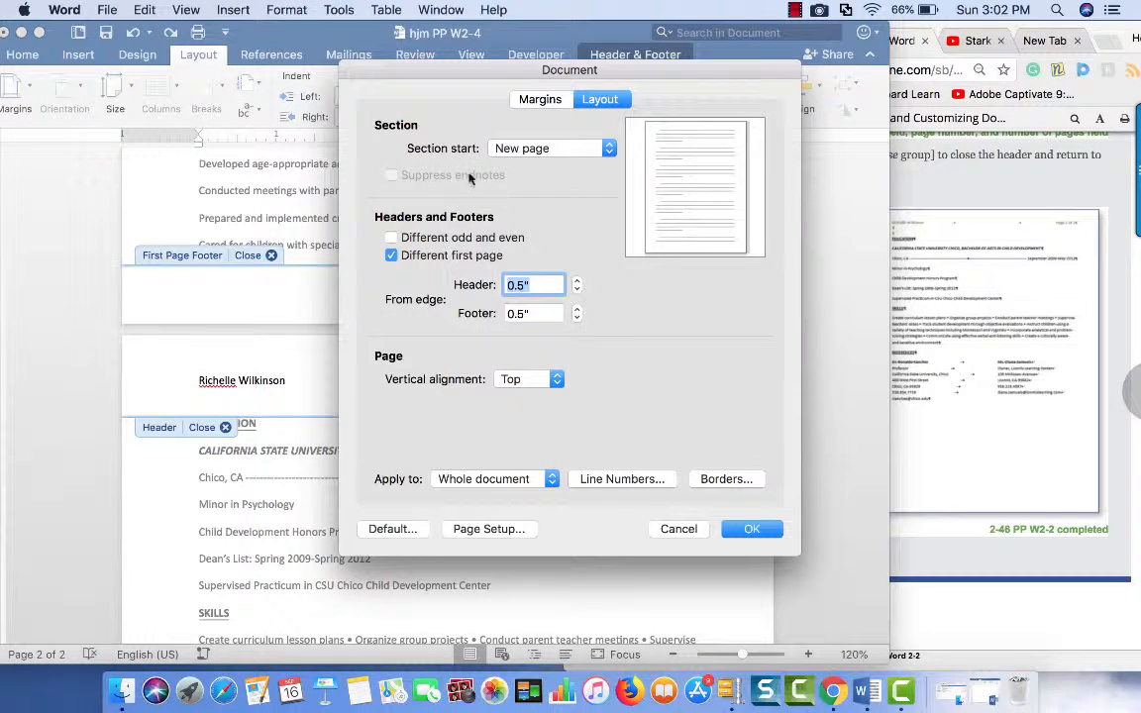
pyautogui.click(539, 99)
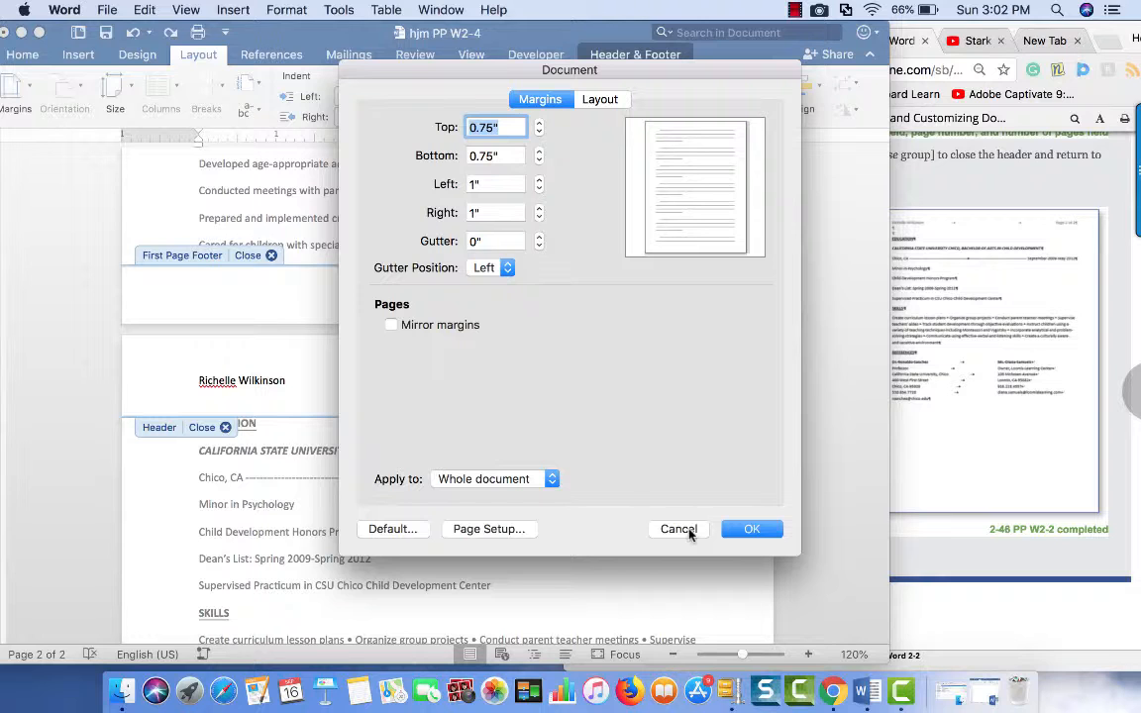
pyautogui.click(677, 529)
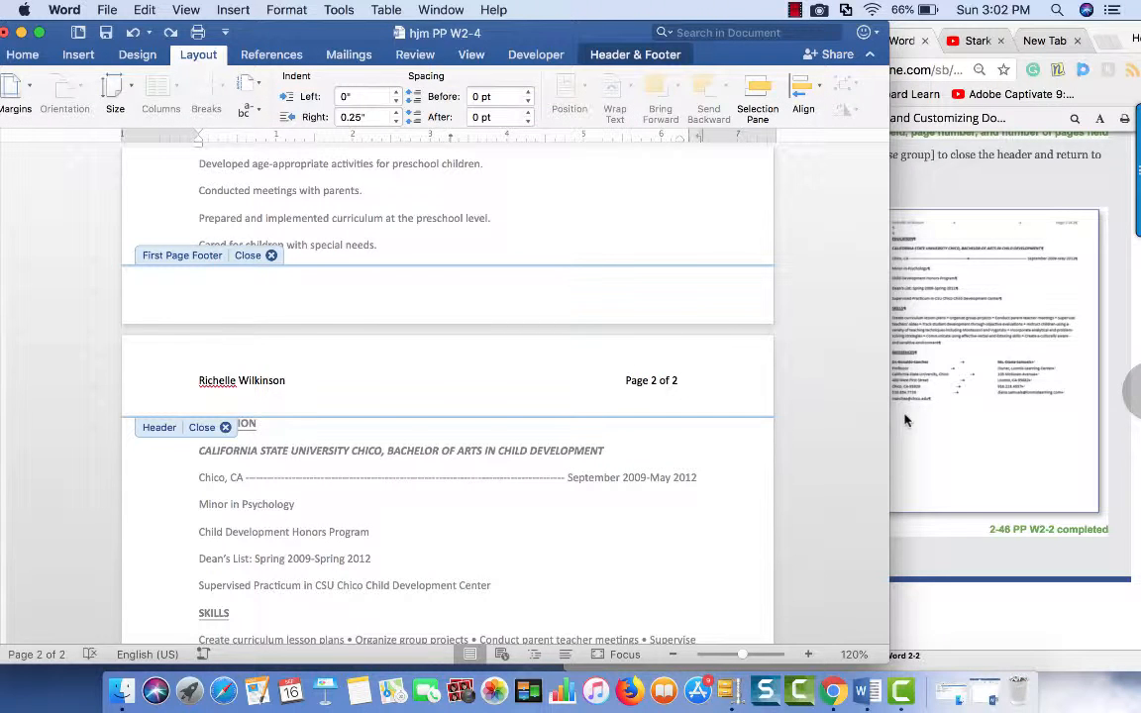
pyautogui.moveTo(974, 428)
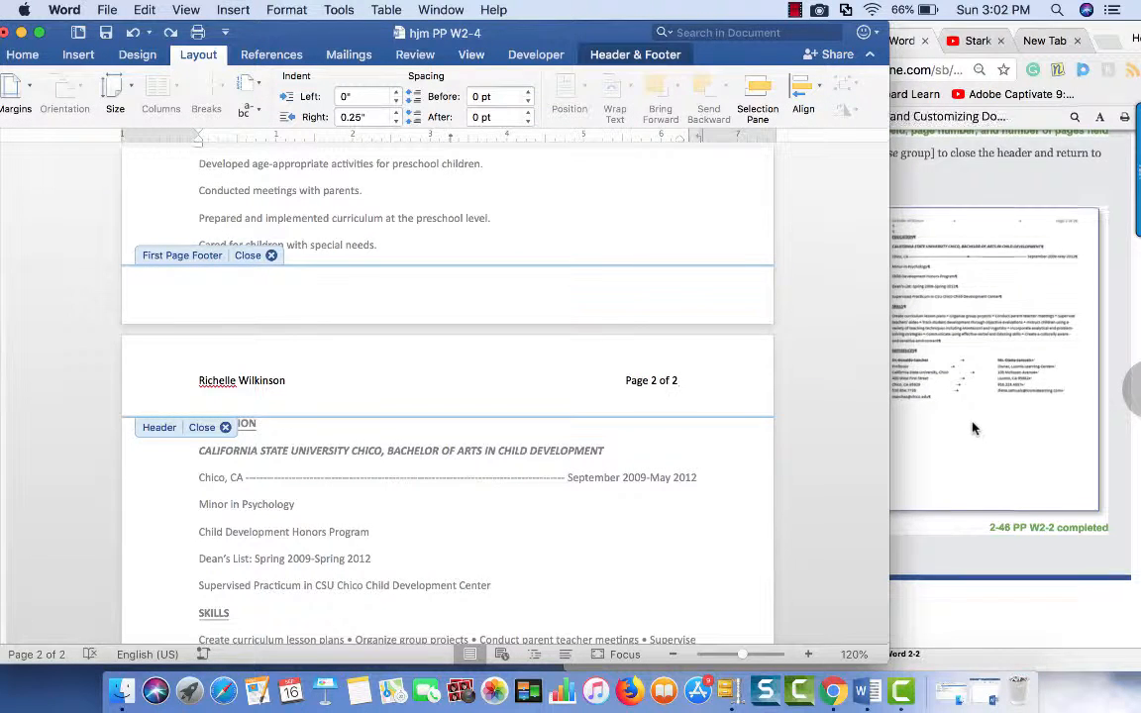